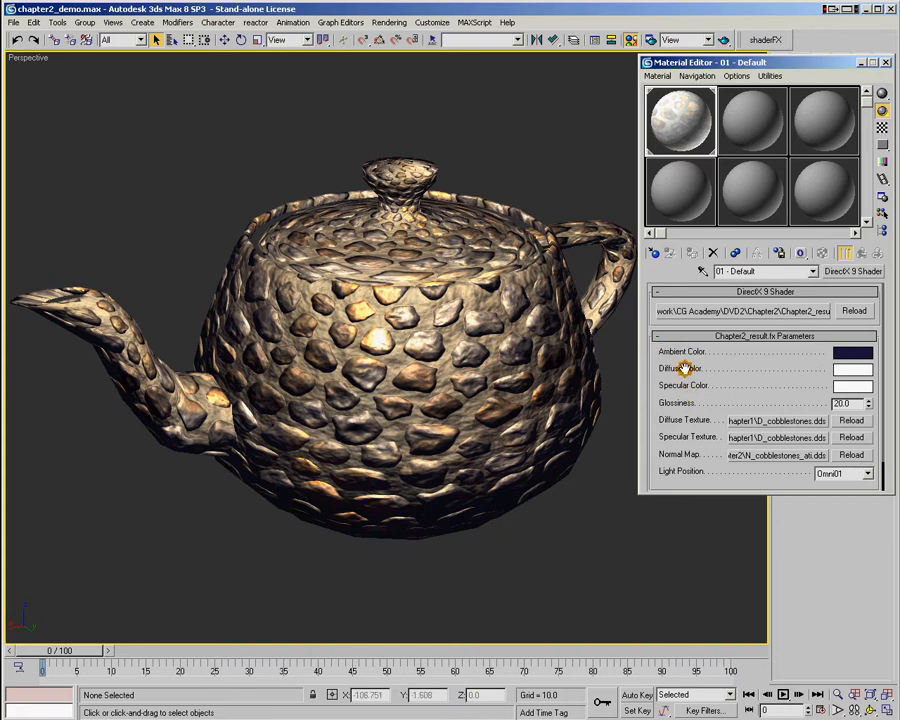
mouse_move(720, 387)
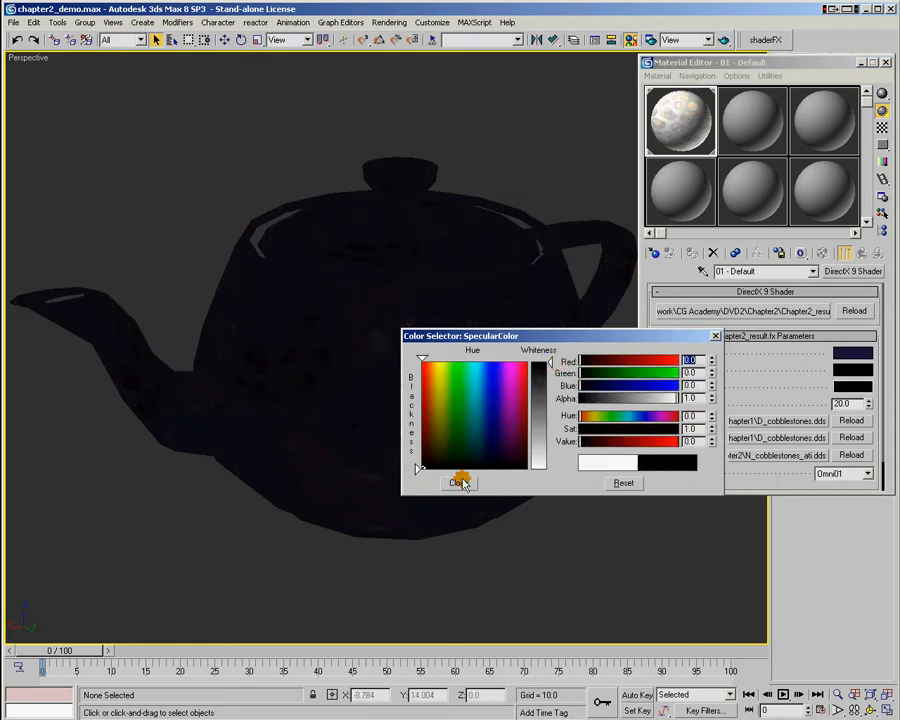
Step: Close the Color Selector after setting the specular colour to black
click(456, 483)
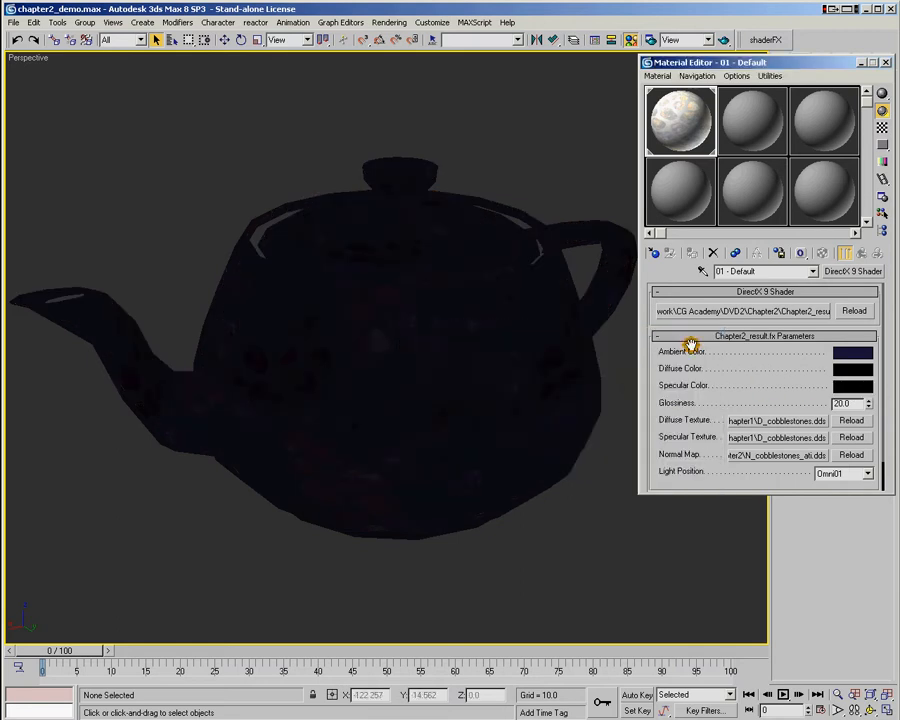
Step: Test a brighter ambient colour, lightening the teapot
click(852, 351)
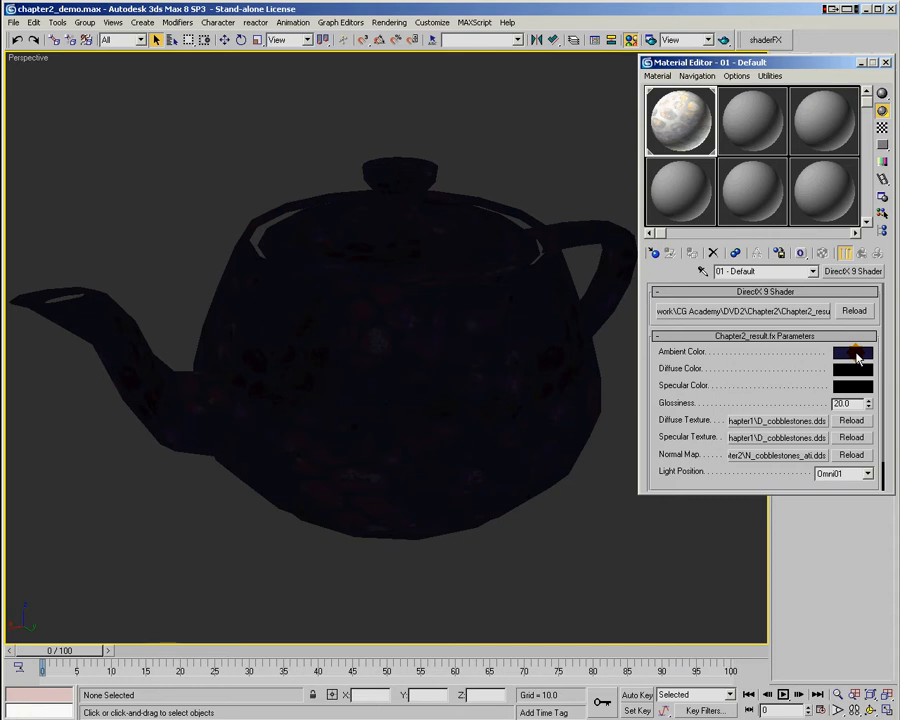
click(853, 354)
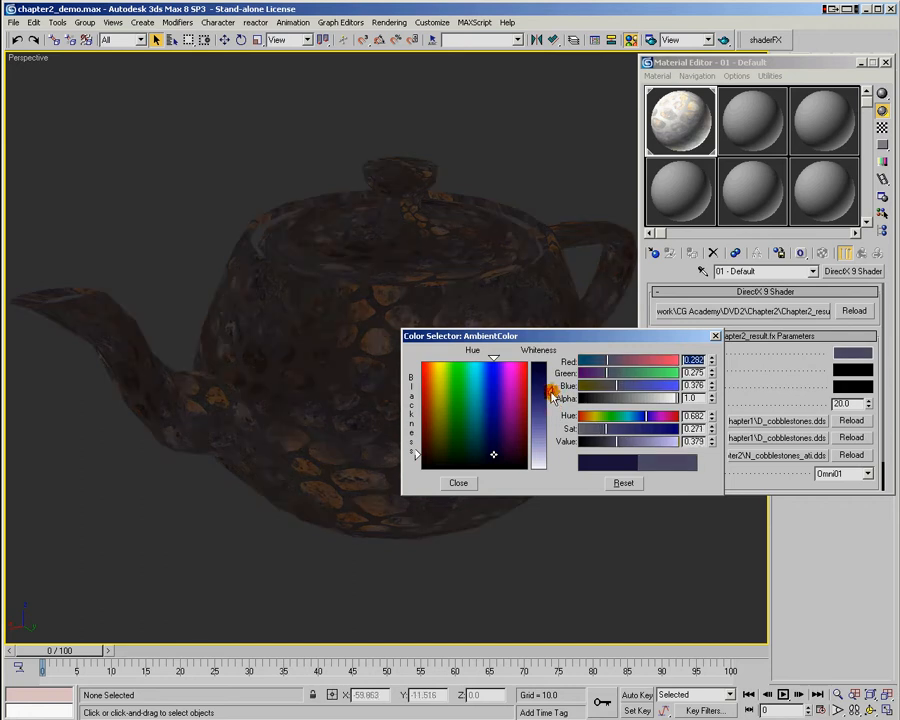
drag(548, 395, 548, 445)
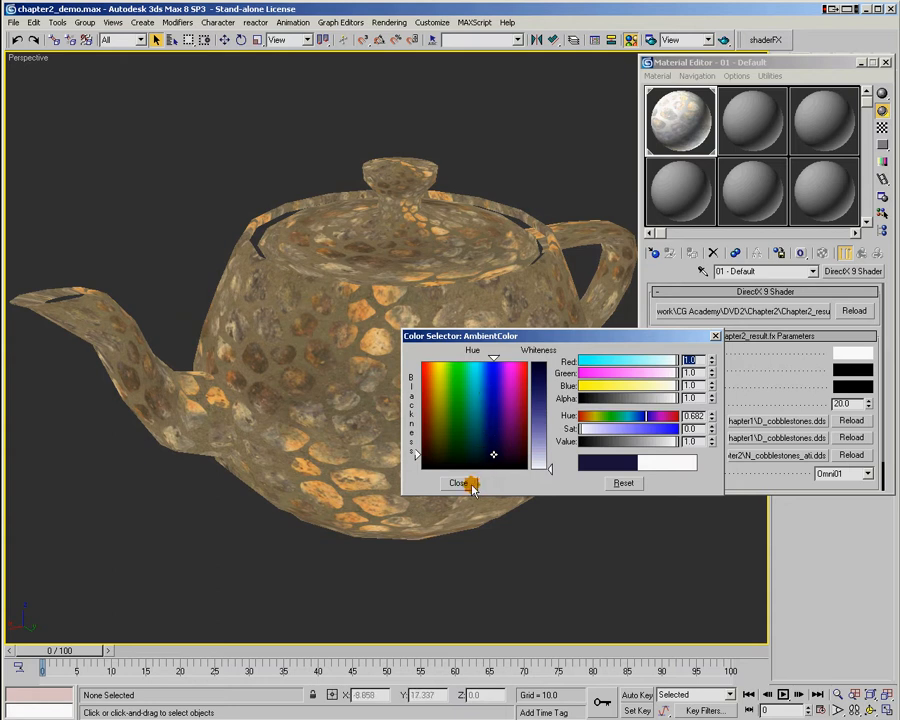
click(458, 483)
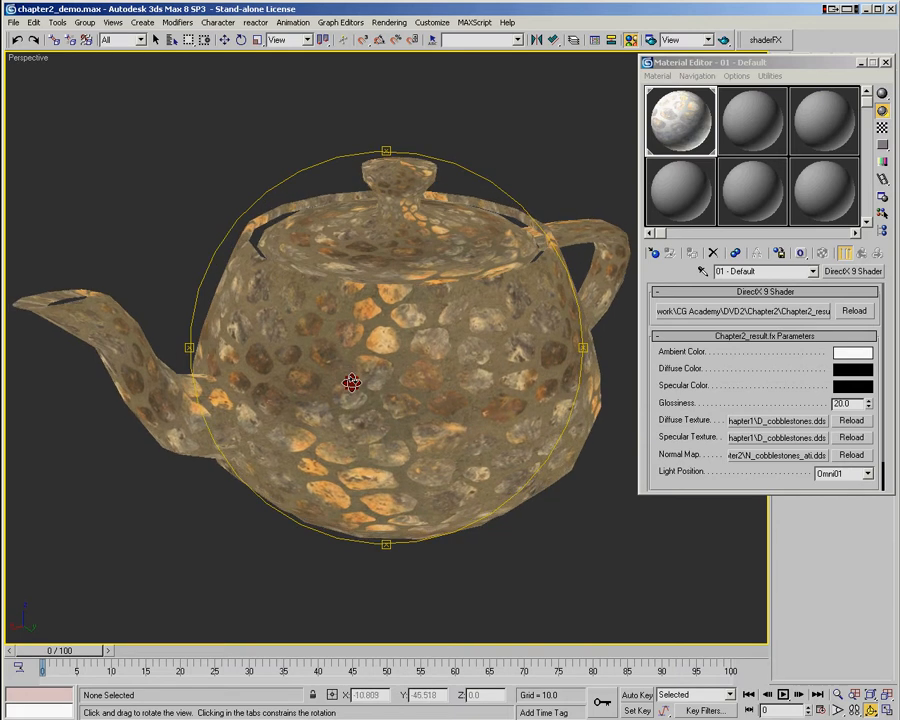
Step: Darken the ambient colour to black so the teapot renders as a silhouette
click(853, 351)
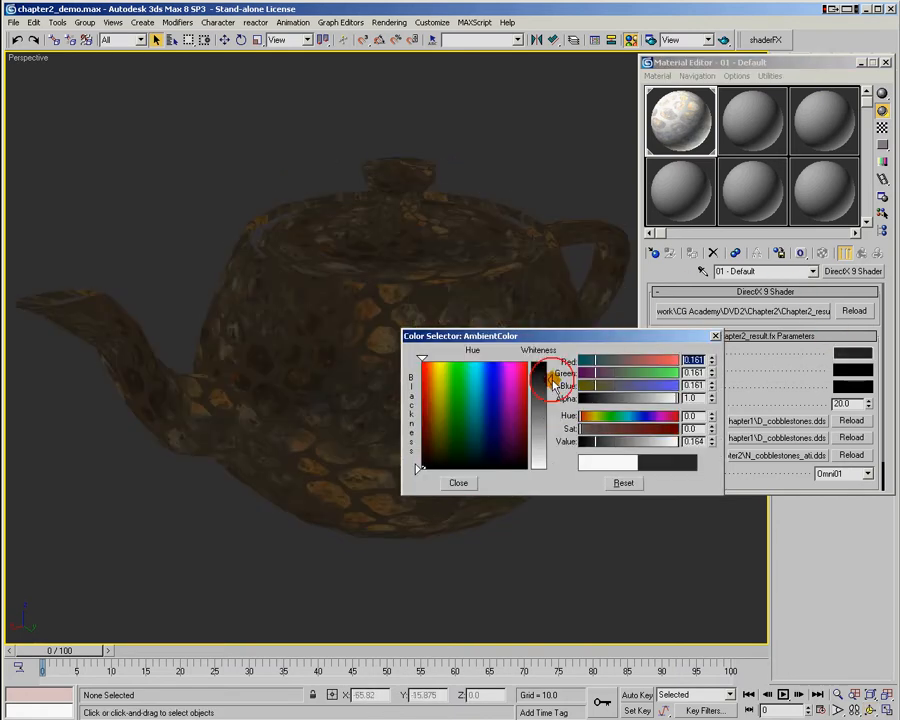
drag(539, 360, 549, 385)
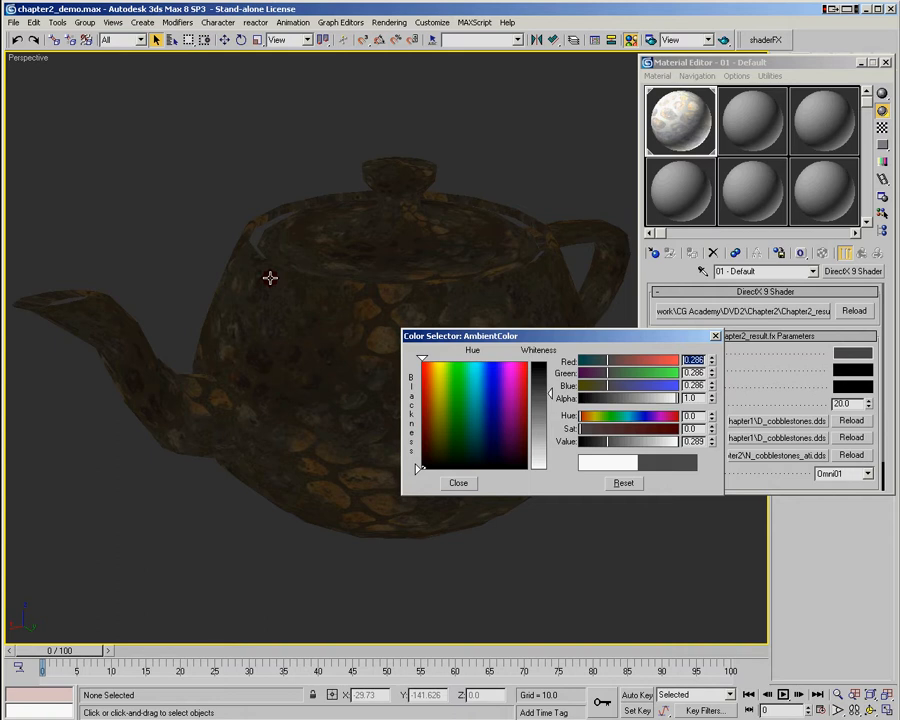
mouse_move(137, 92)
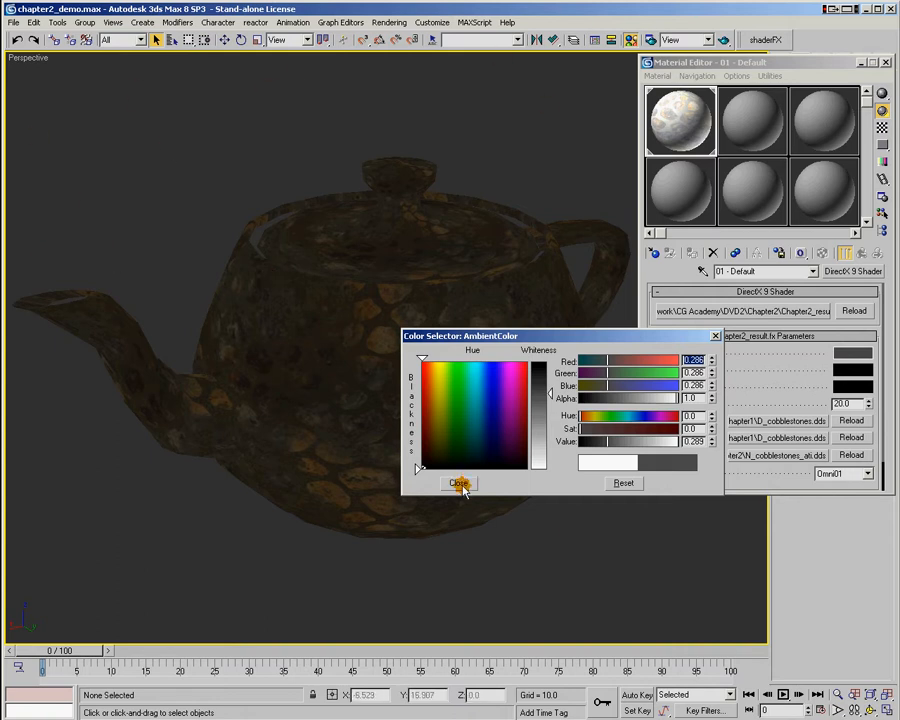
mouse_move(557, 305)
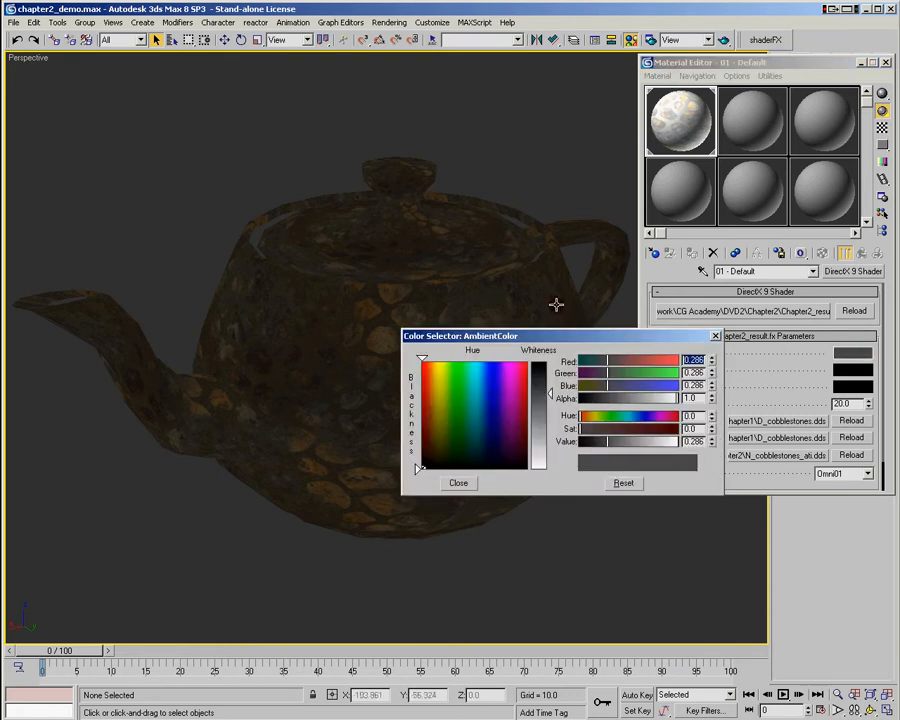
click(458, 482)
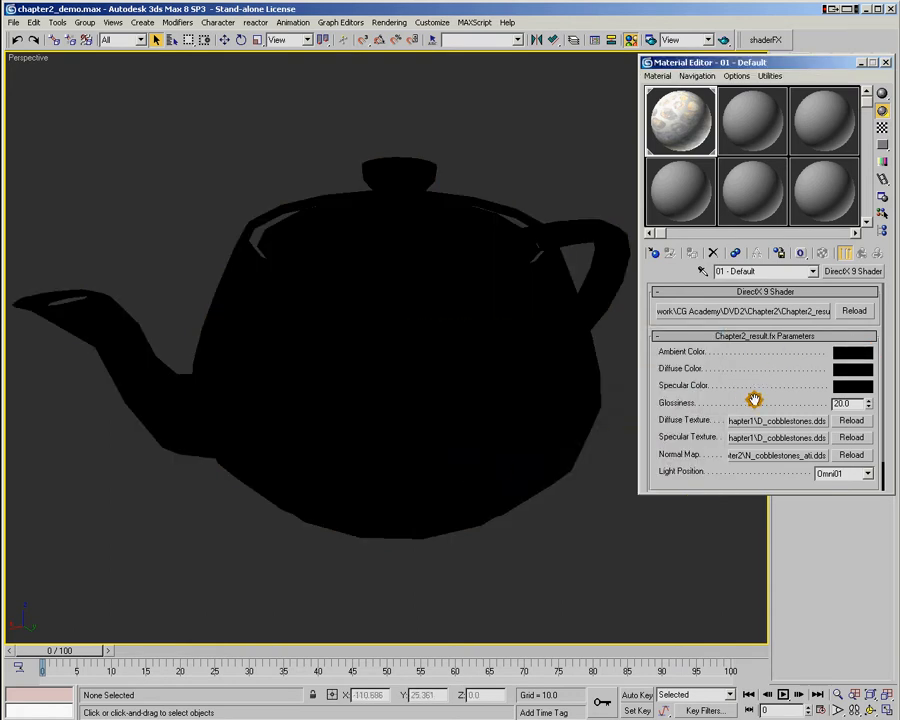
Step: Set diffuse colour to white, then zoom and orbit to inspect the cobblestone texture
click(852, 368)
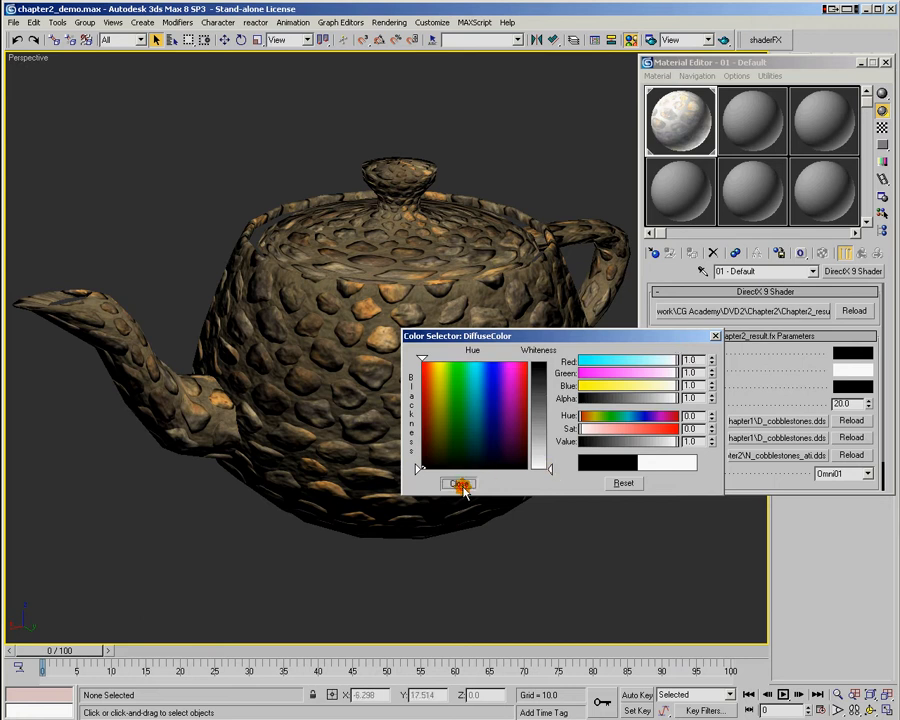
click(457, 483)
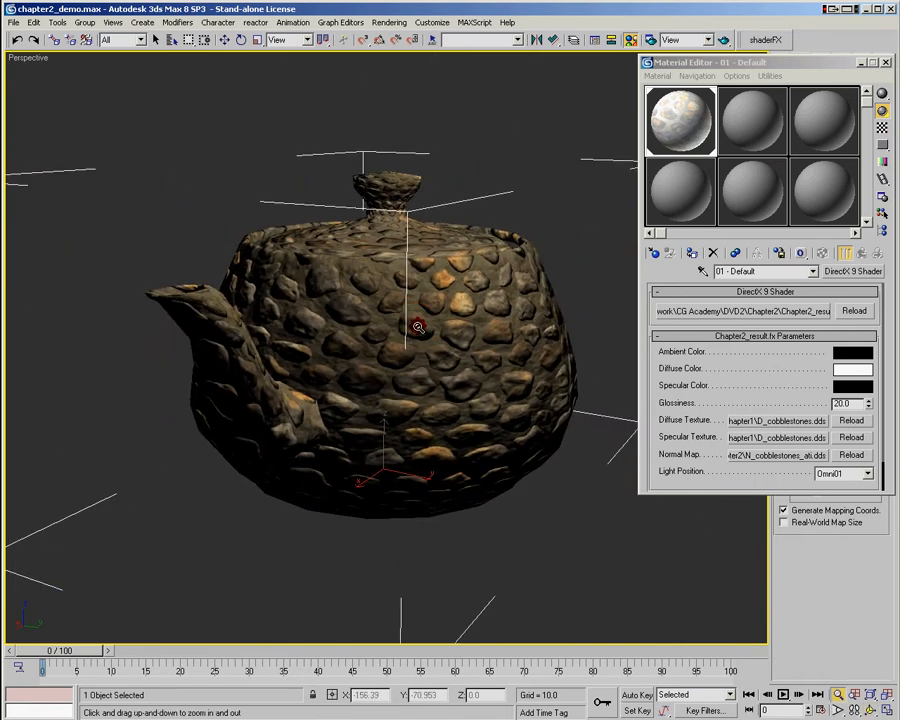
drag(418, 327, 405, 368)
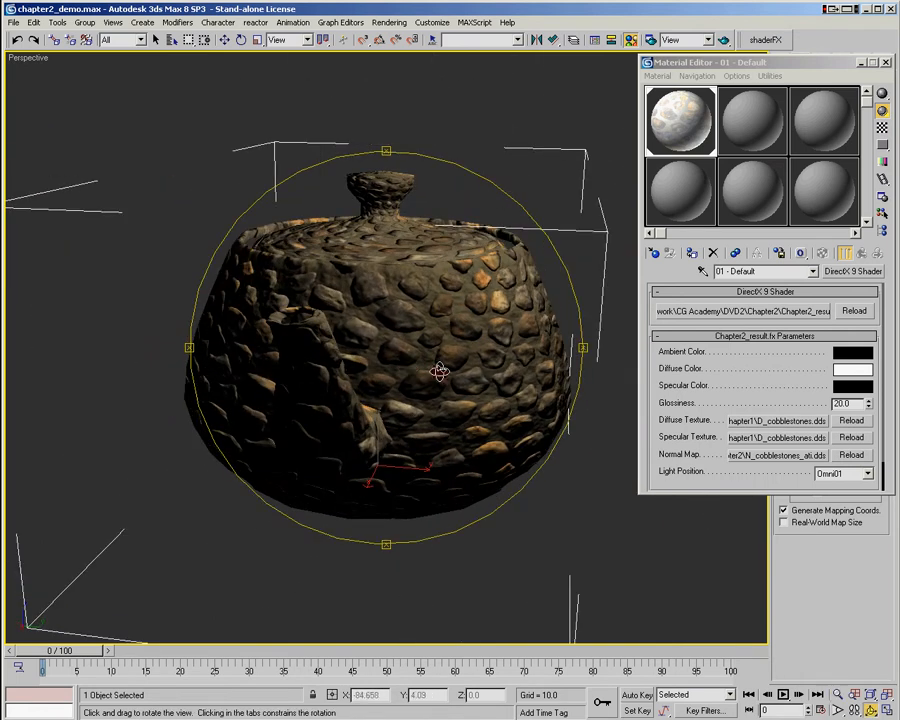
drag(440, 372, 355, 377)
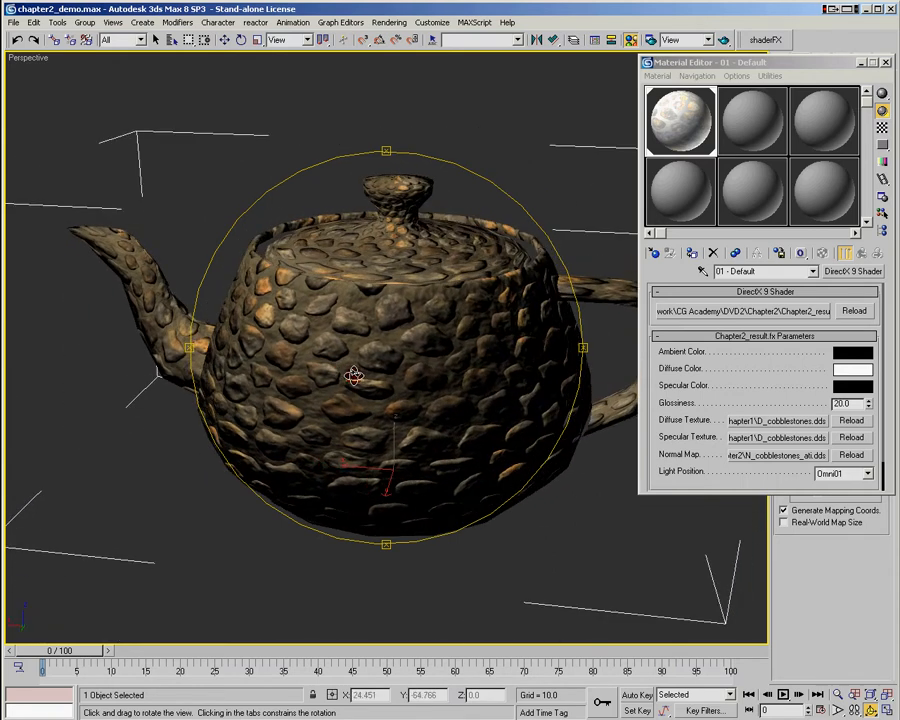
click(852, 368)
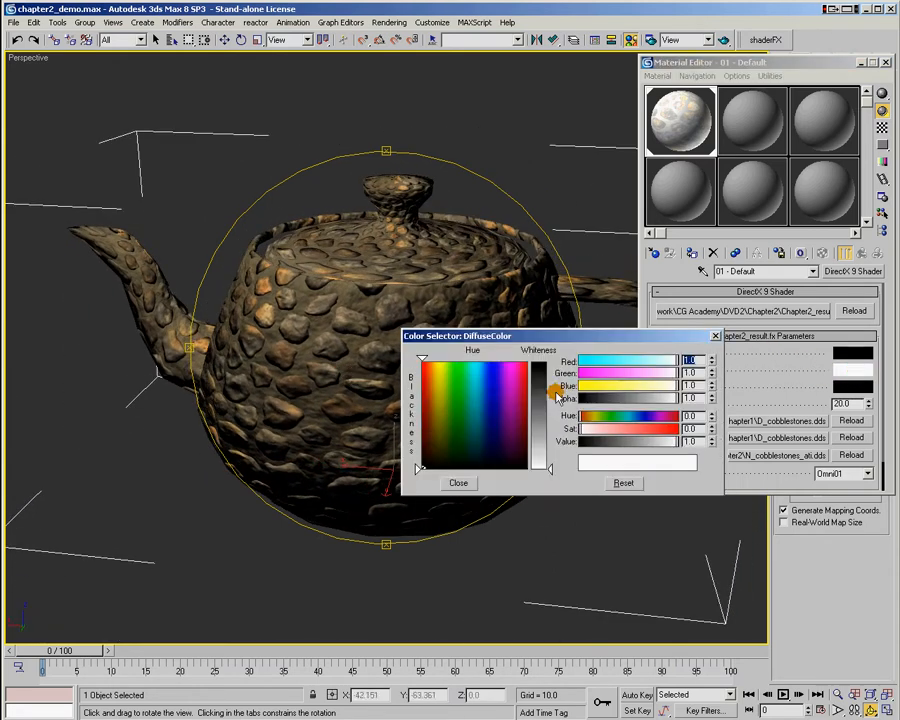
Step: Keep diffuse black and brighten specular to white, orbiting to view the cobblestone highlights
click(458, 483)
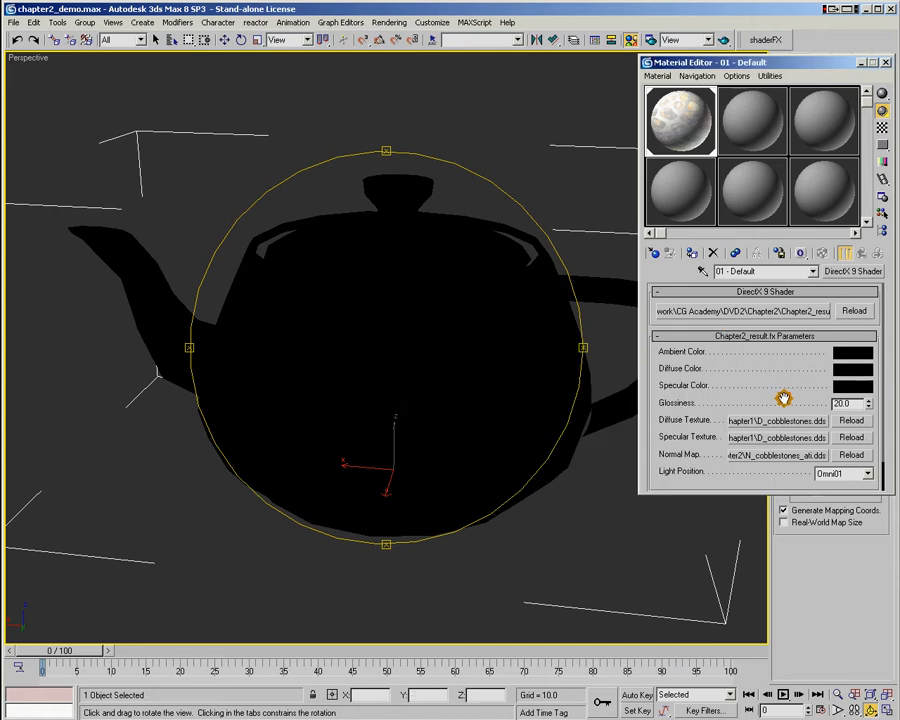
click(852, 385)
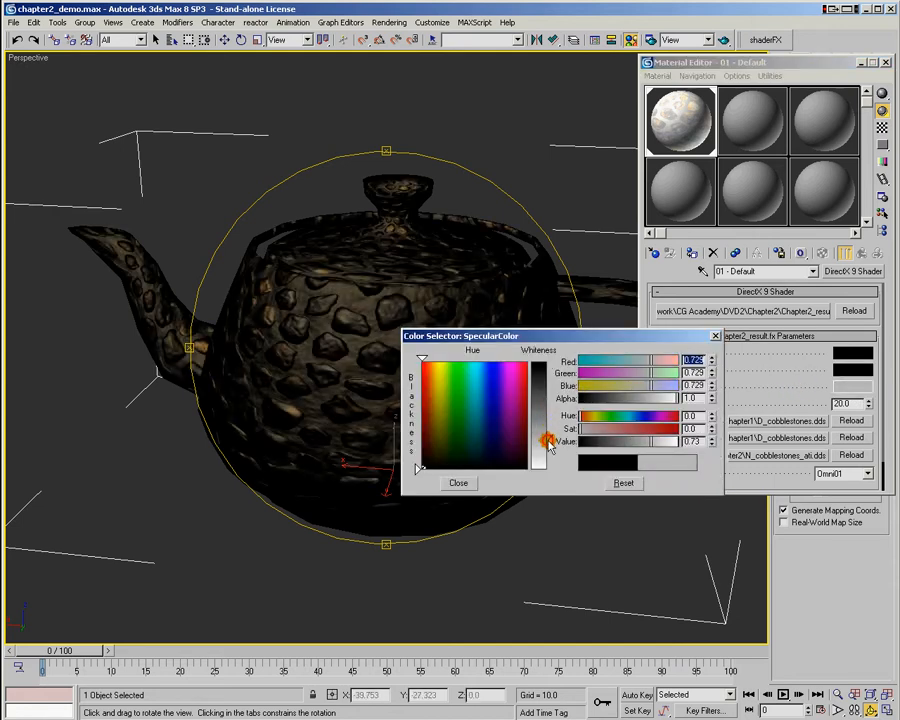
drag(545, 445, 548, 442)
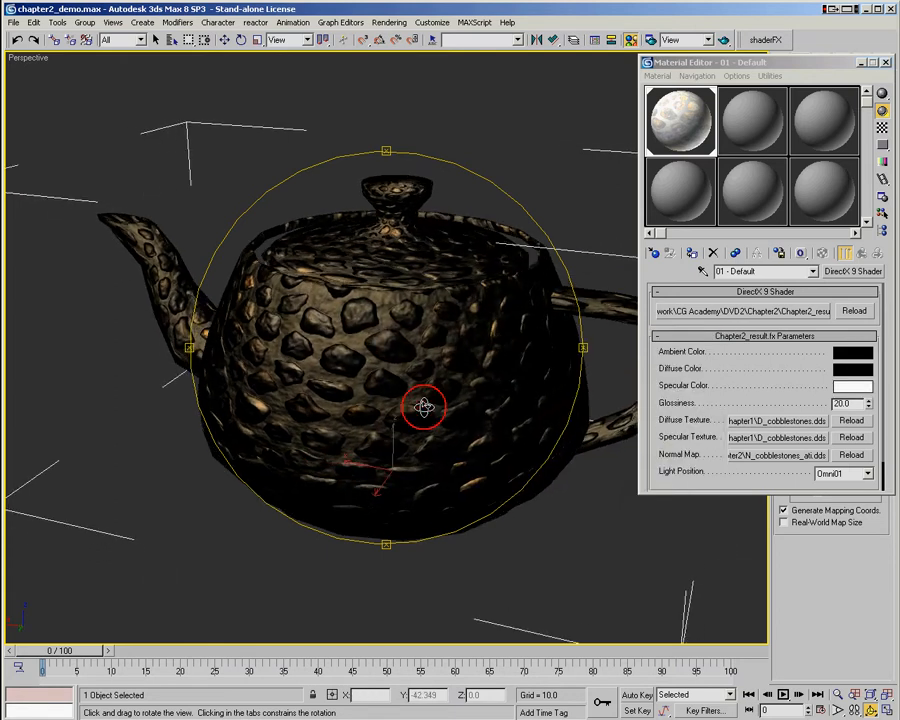
drag(423, 407, 450, 280)
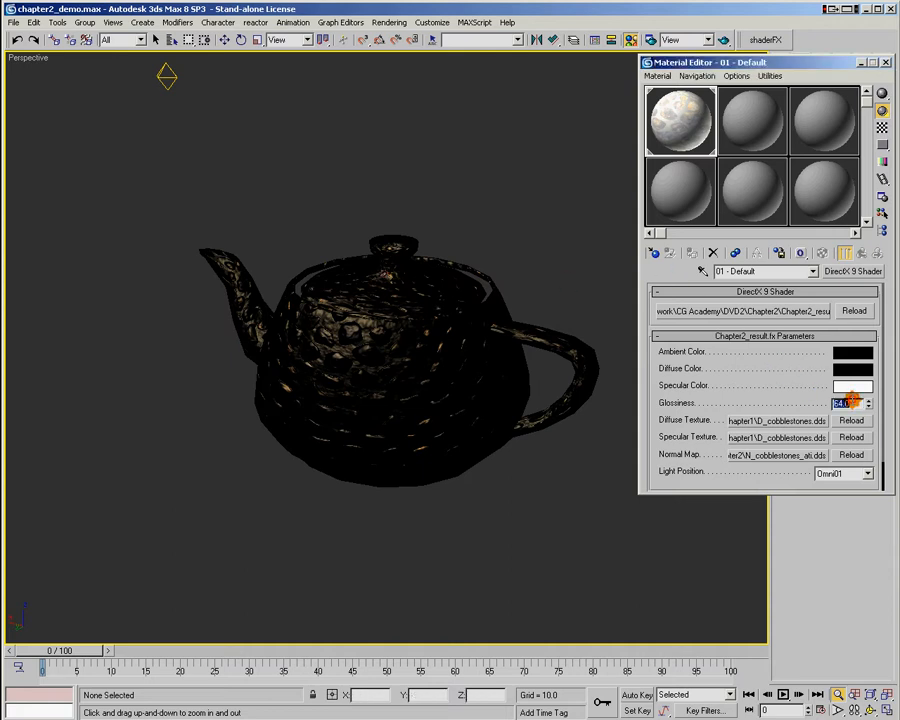
Step: Raise glossiness to 256 and move Omni01 down to the teapot's lower left
drag(853, 402, 853, 395)
text(256)
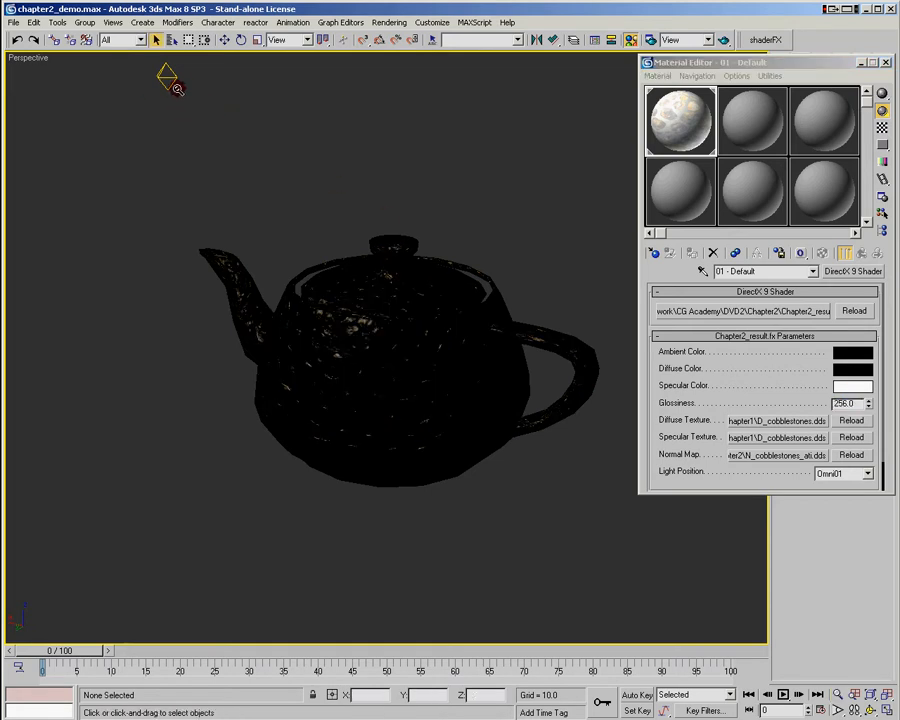
click(175, 100)
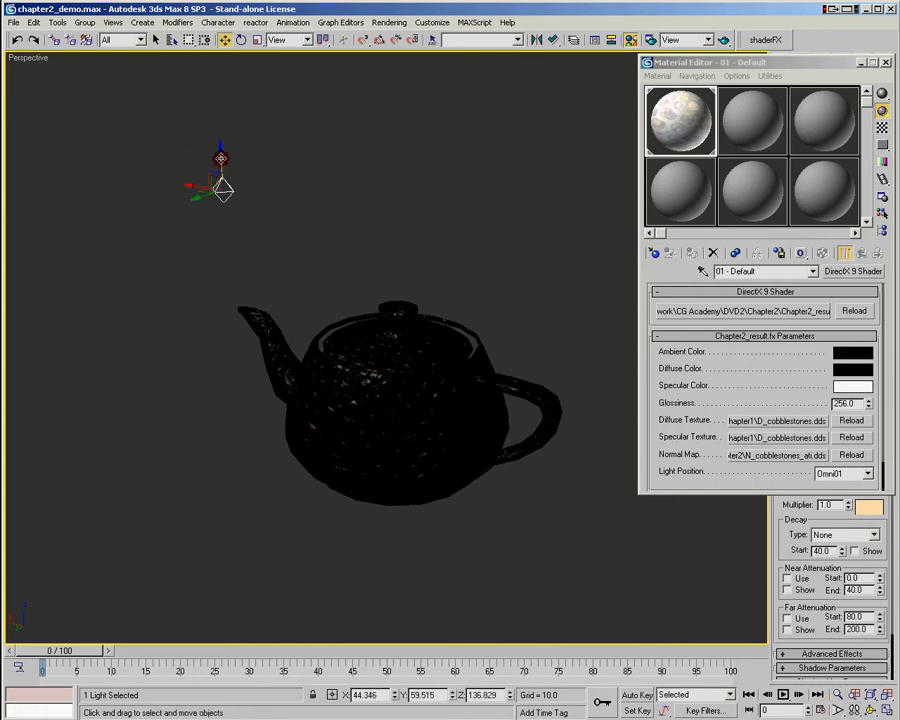
drag(220, 175, 225, 385)
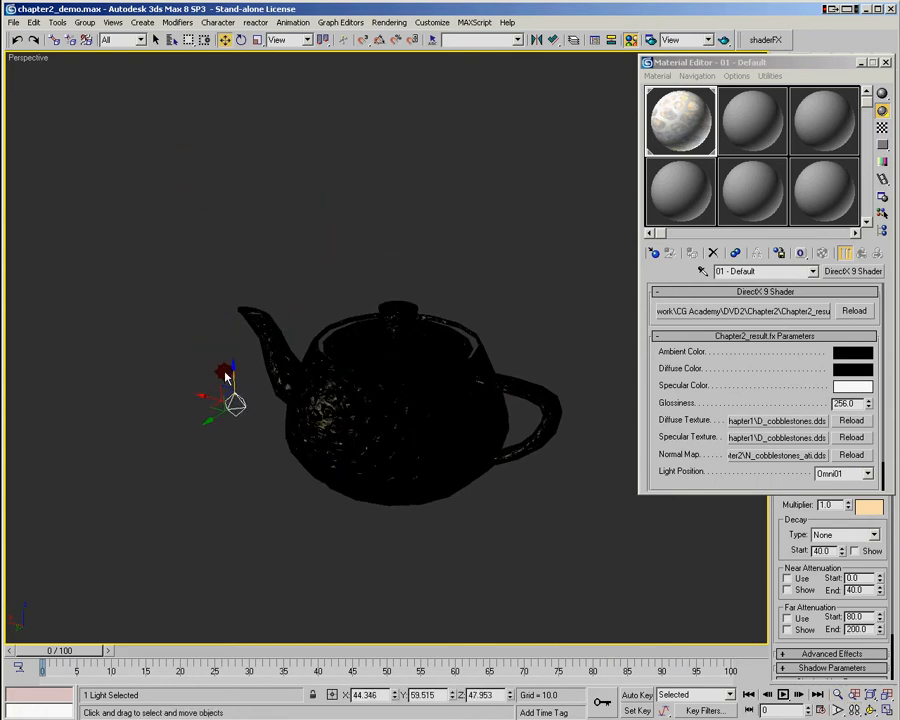
drag(228, 390, 245, 455)
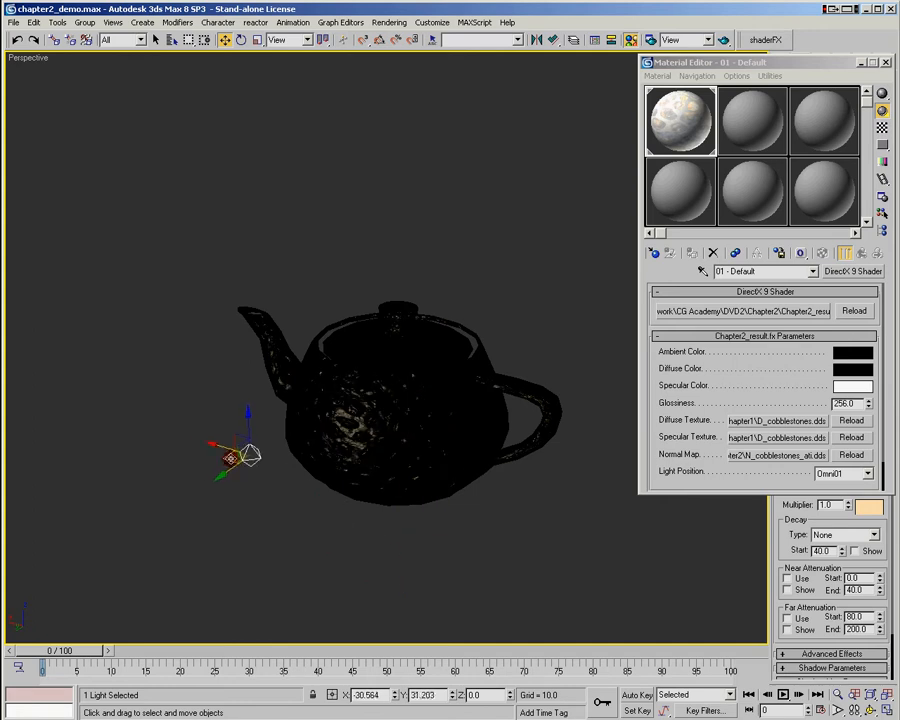
drag(235, 455, 235, 415)
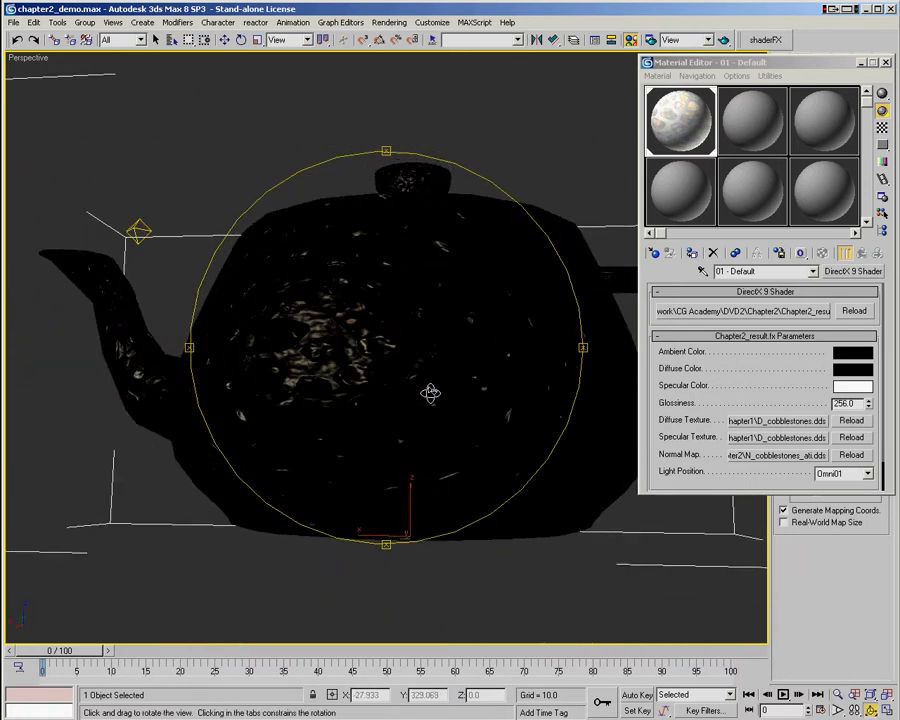
drag(430, 392, 407, 420)
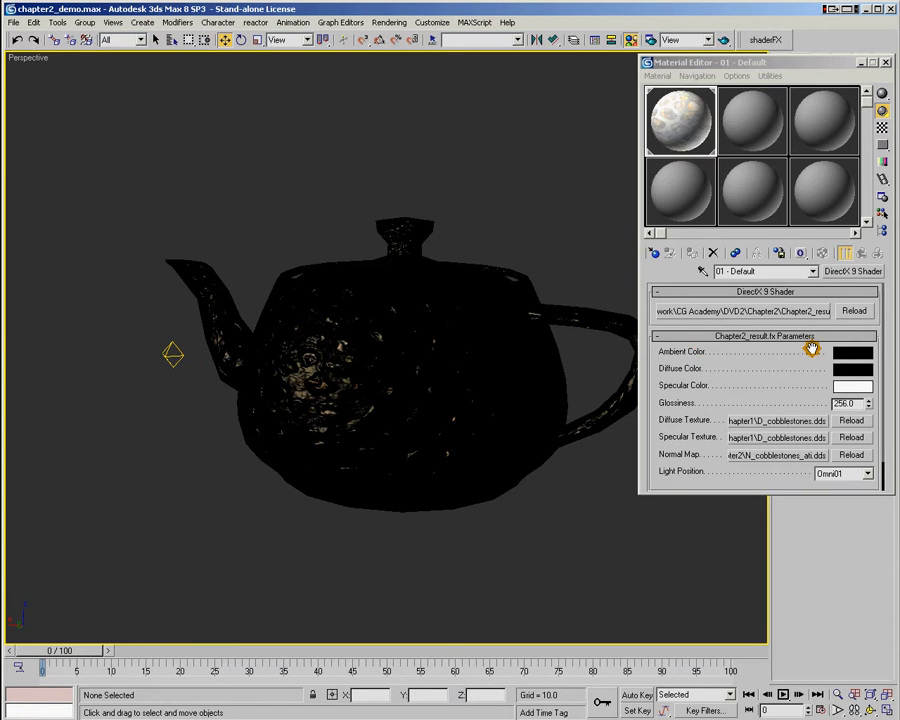
click(852, 368)
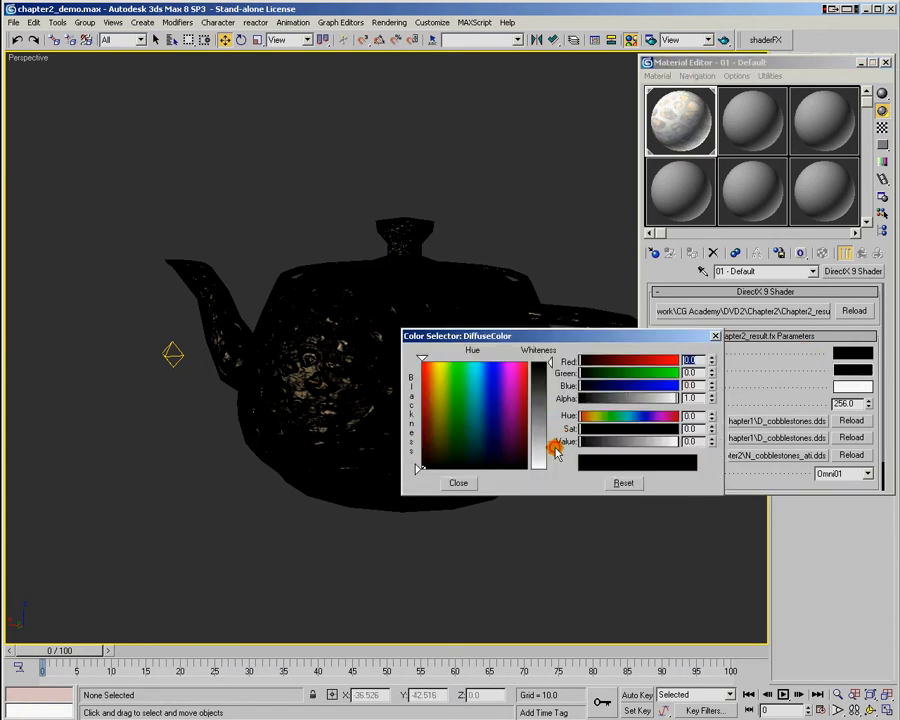
click(458, 483)
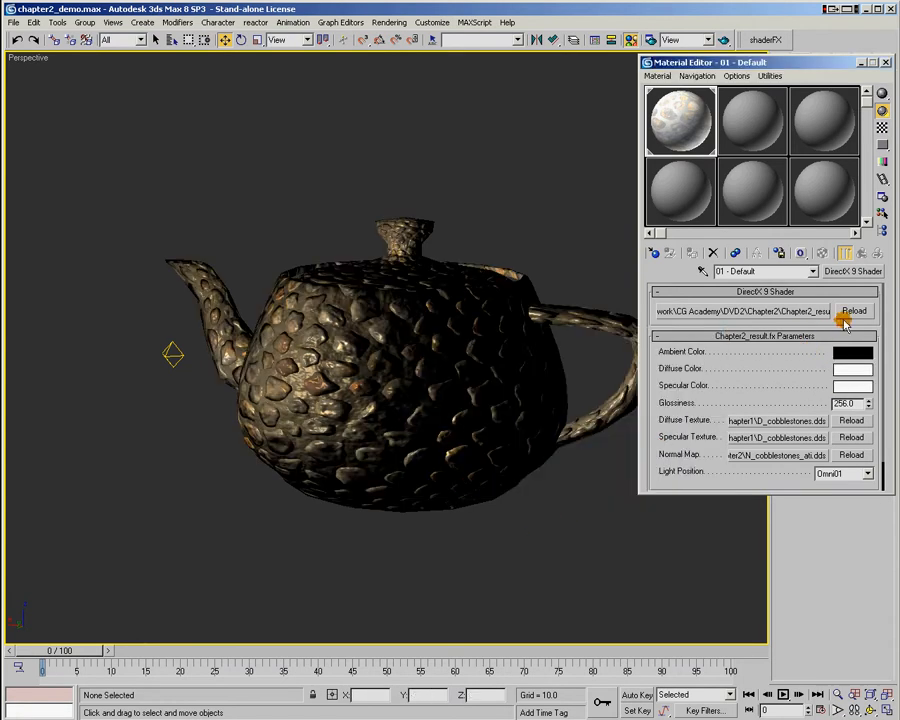
click(852, 351)
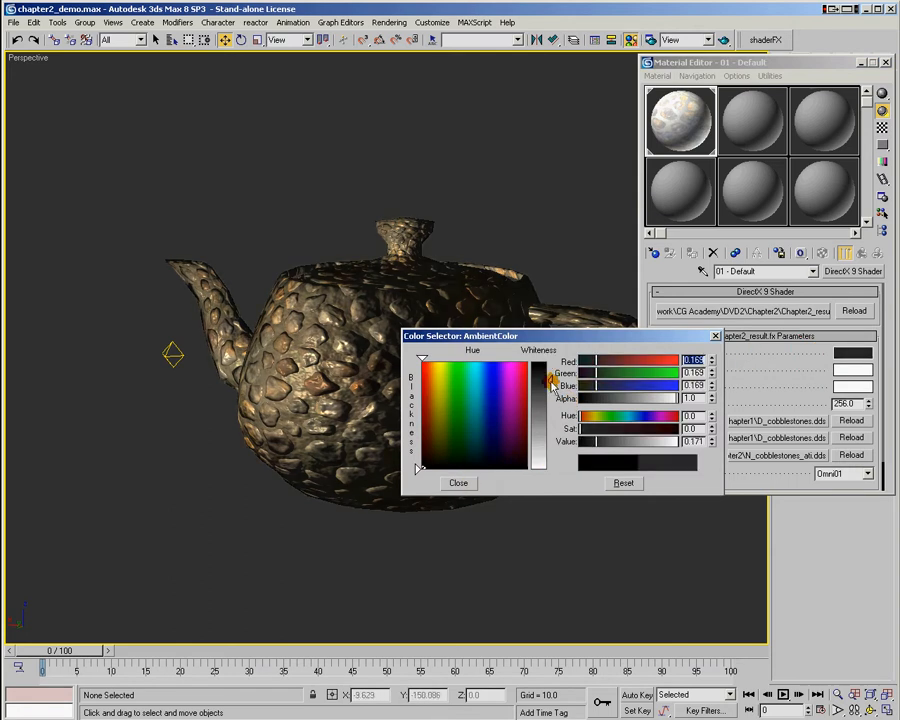
click(458, 482)
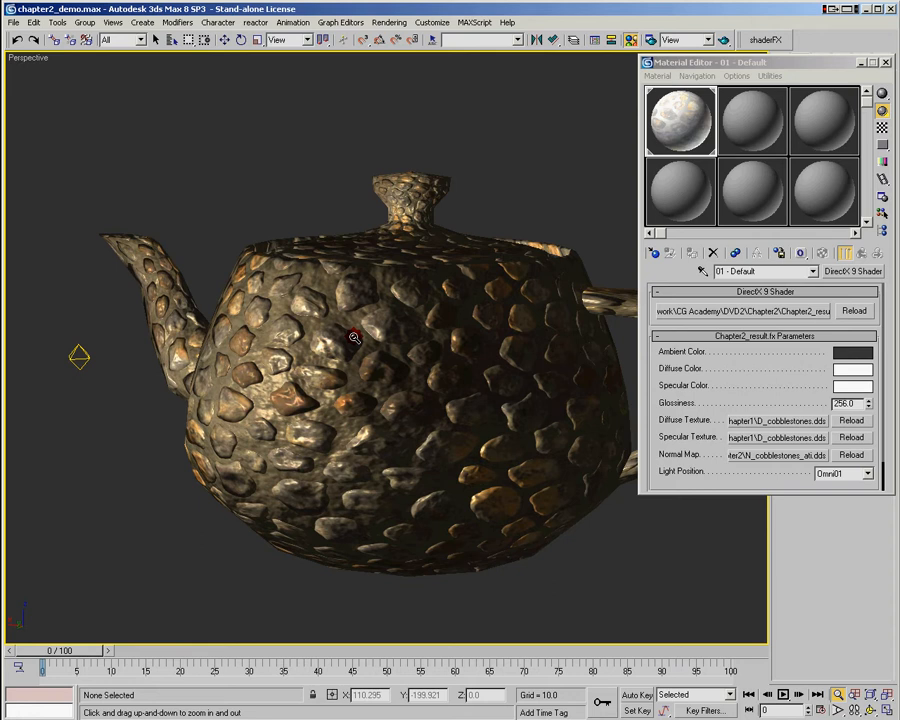
mouse_move(354, 343)
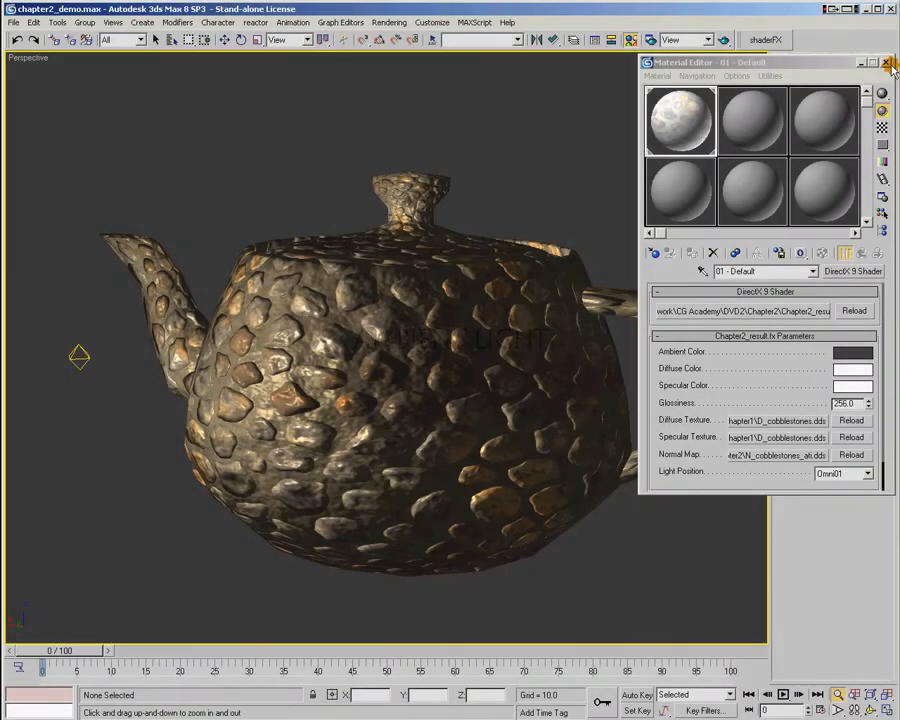
Step: Close the material parameters and scroll Chapter2_start.fx to the Specular variable
click(887, 63)
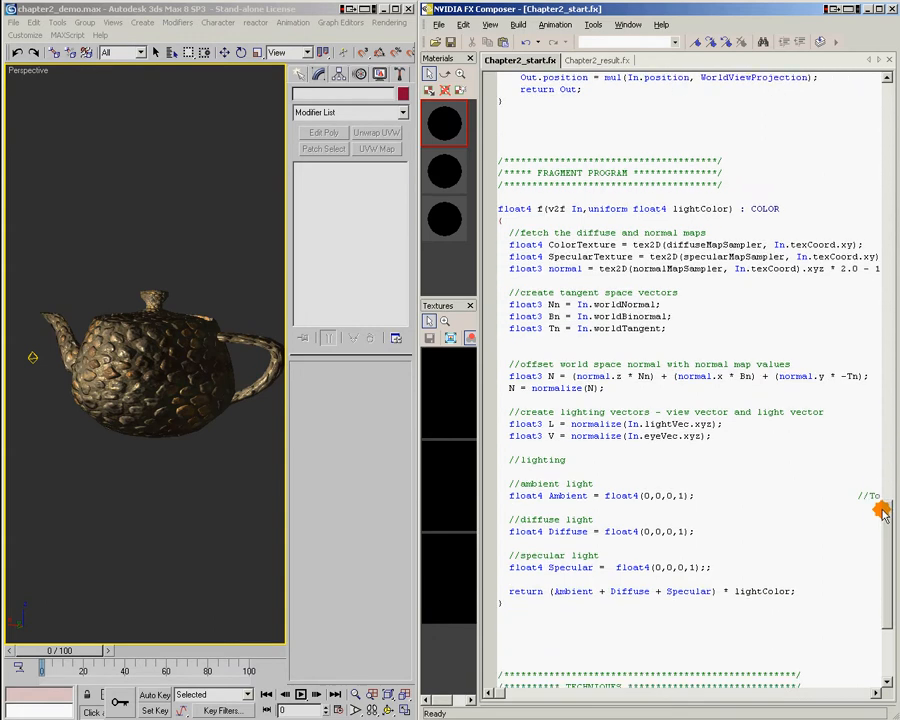
scroll(down, 3)
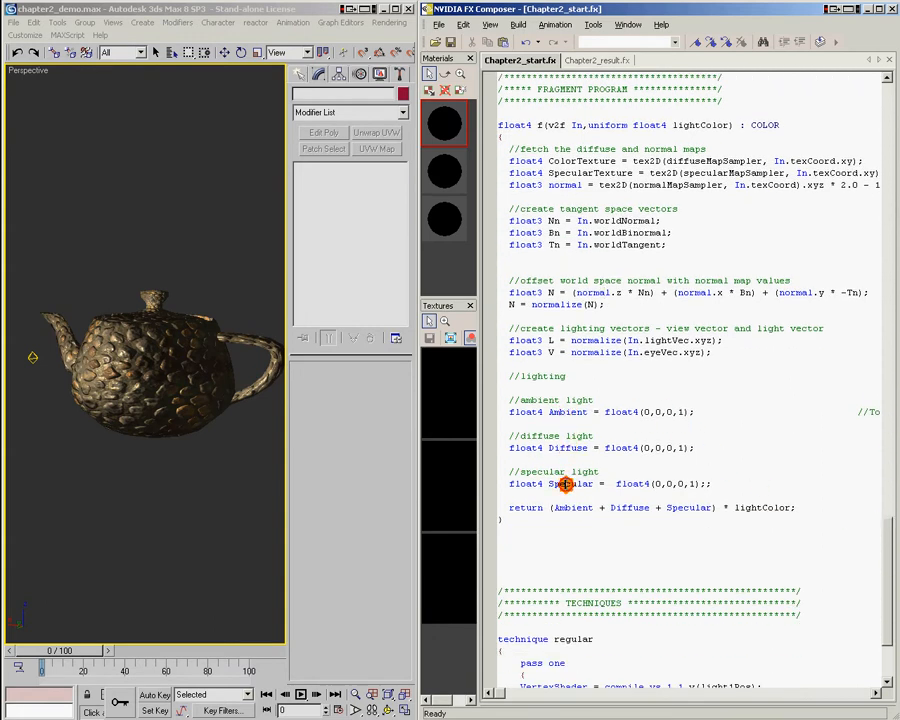
double_click(648, 411)
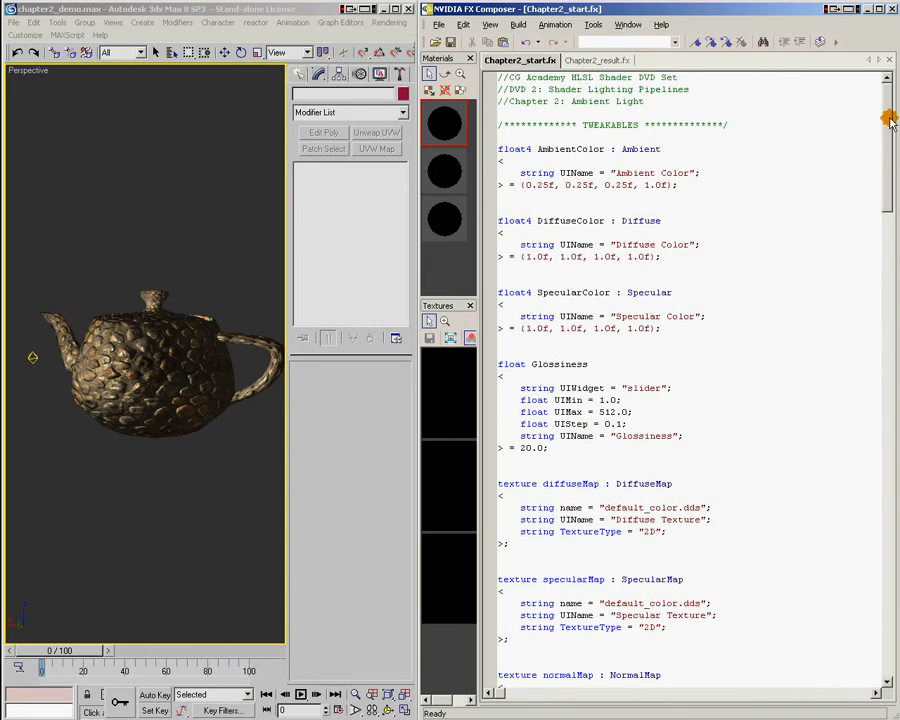
mouse_move(498, 150)
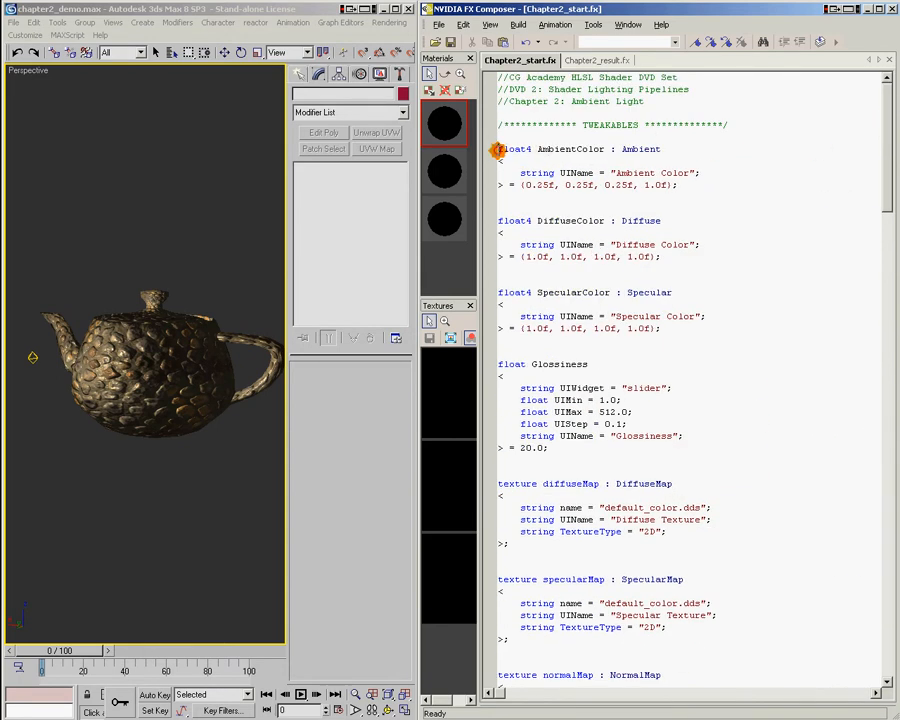
drag(498, 149, 688, 186)
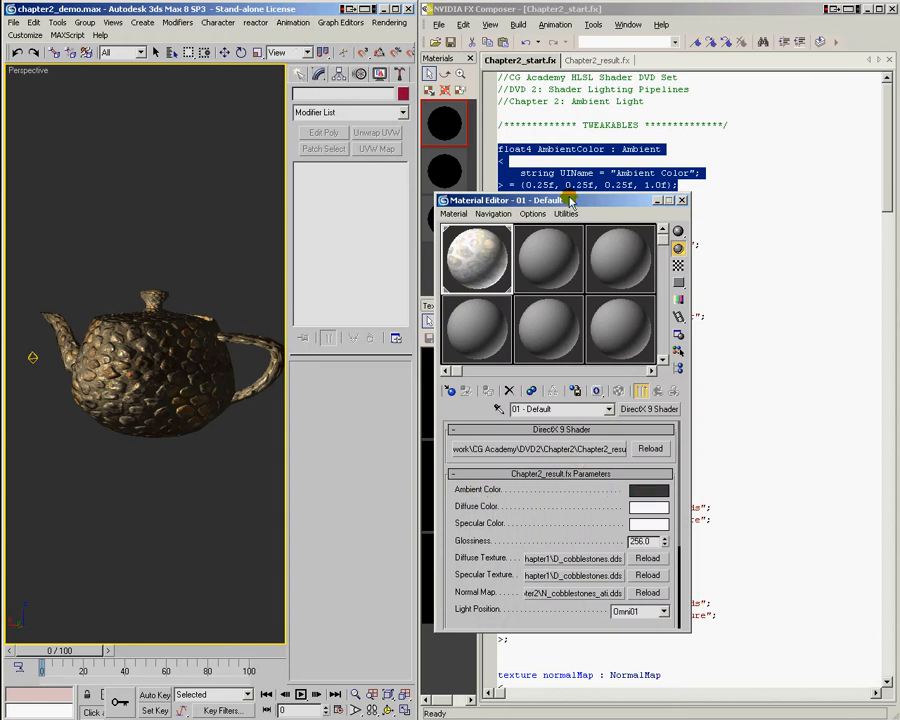
drag(560, 200, 395, 231)
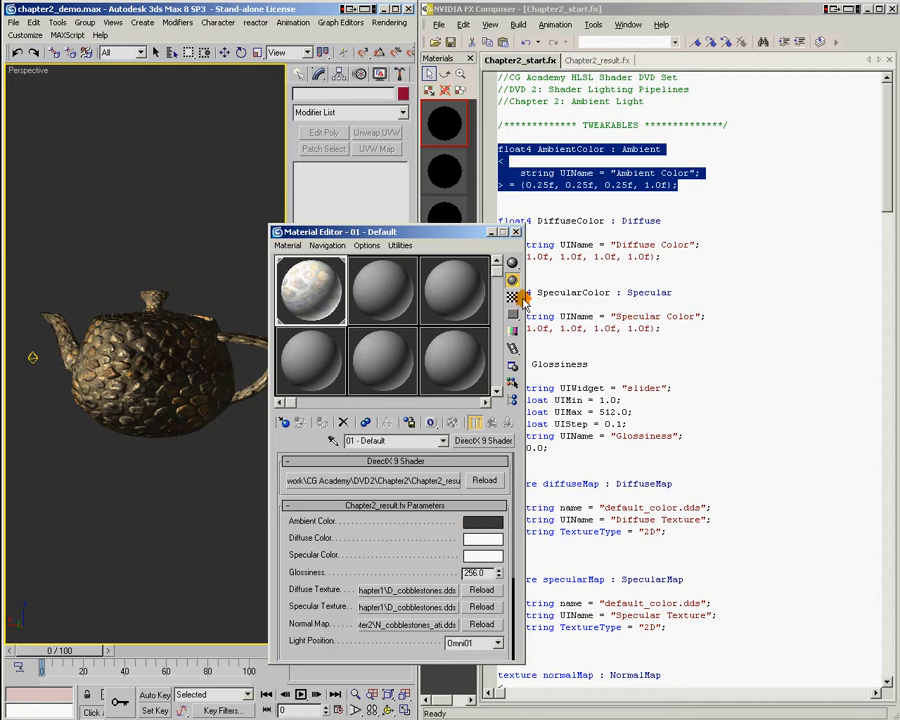
click(516, 231)
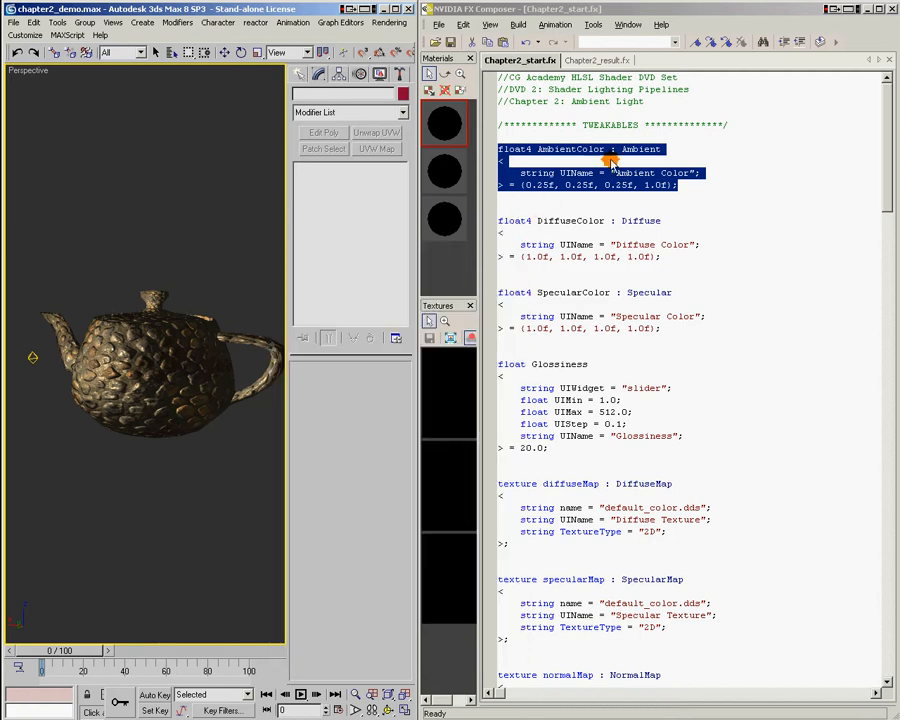
click(540, 149)
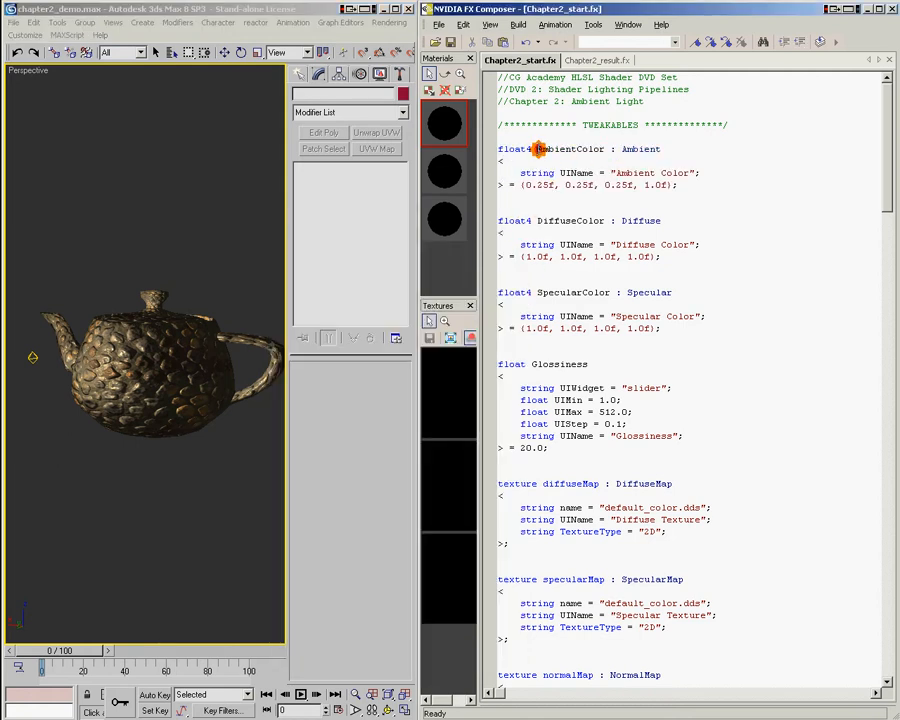
double_click(571, 149)
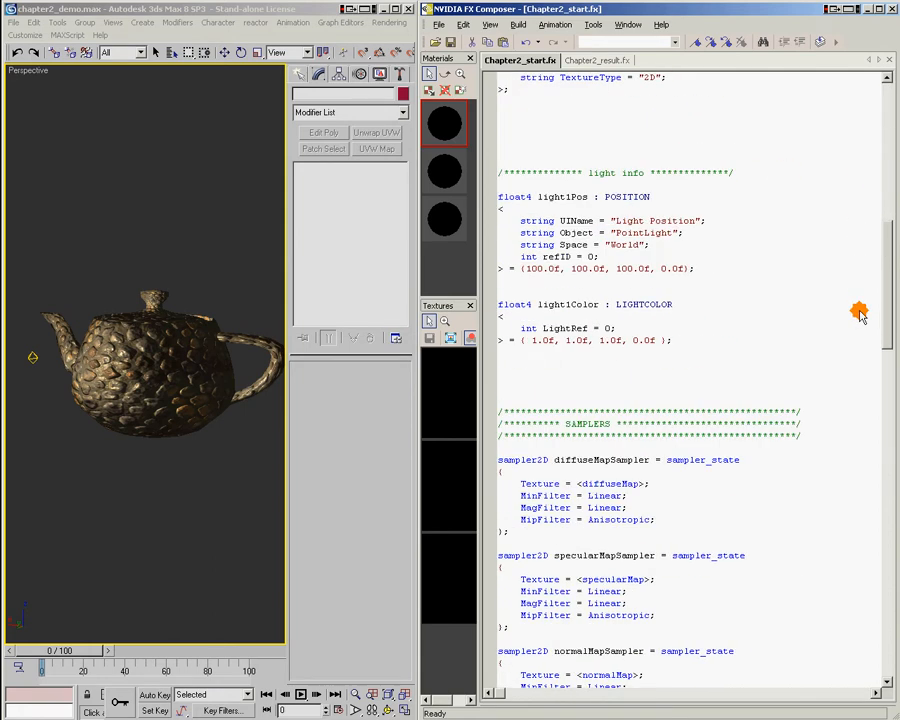
Step: Replace the placeholder ambient light value with AmbientColor; in the fragment program
scroll(down, 3)
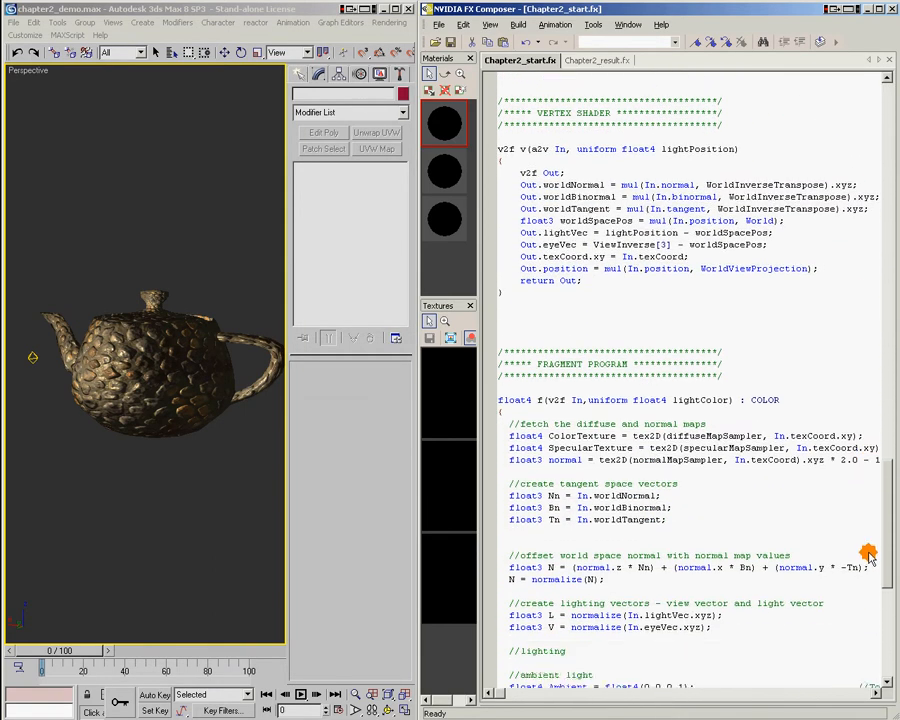
scroll(down, 3)
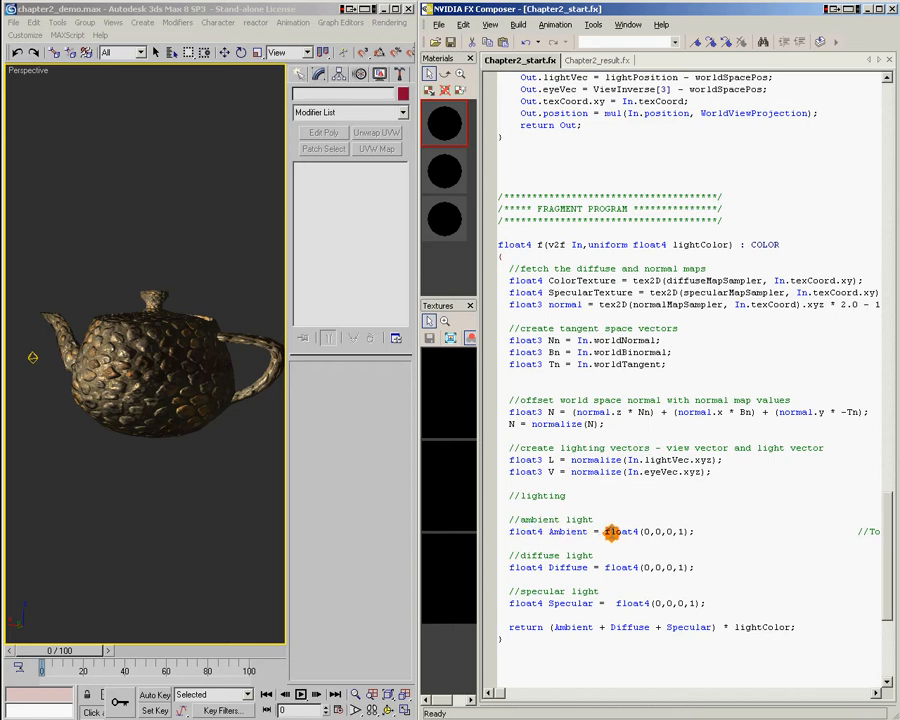
double_click(640, 531)
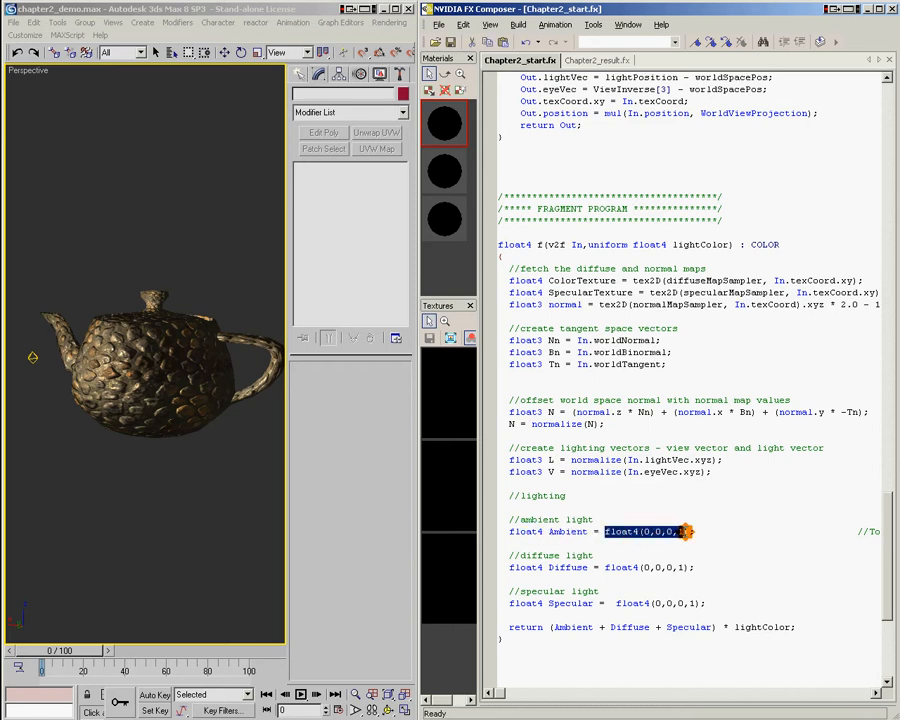
text(AmbientColor;)
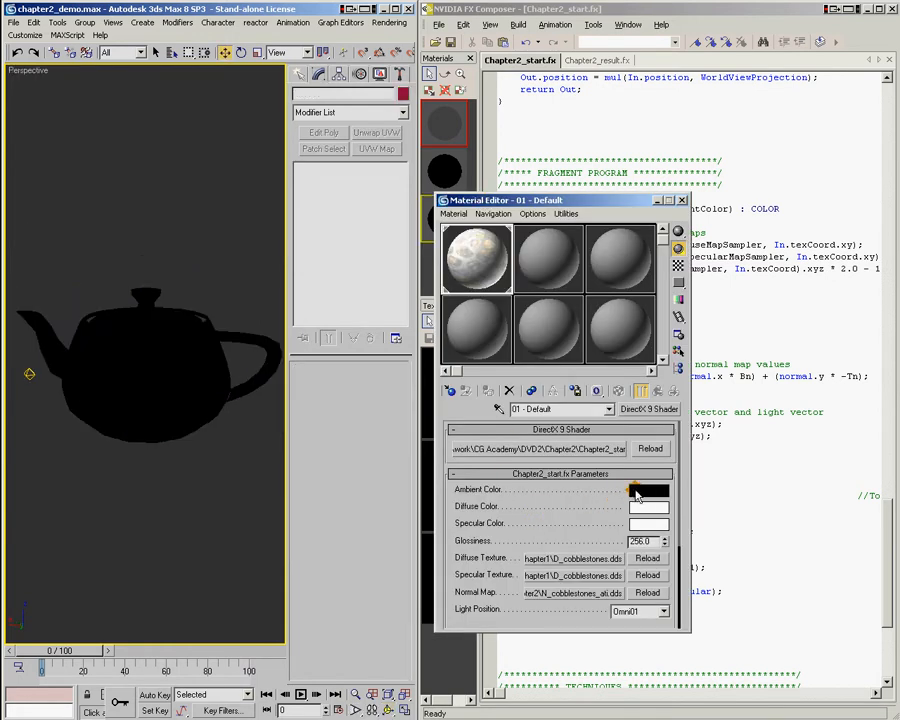
Step: Change the shader's ambient colour from grey through blue to green
click(647, 490)
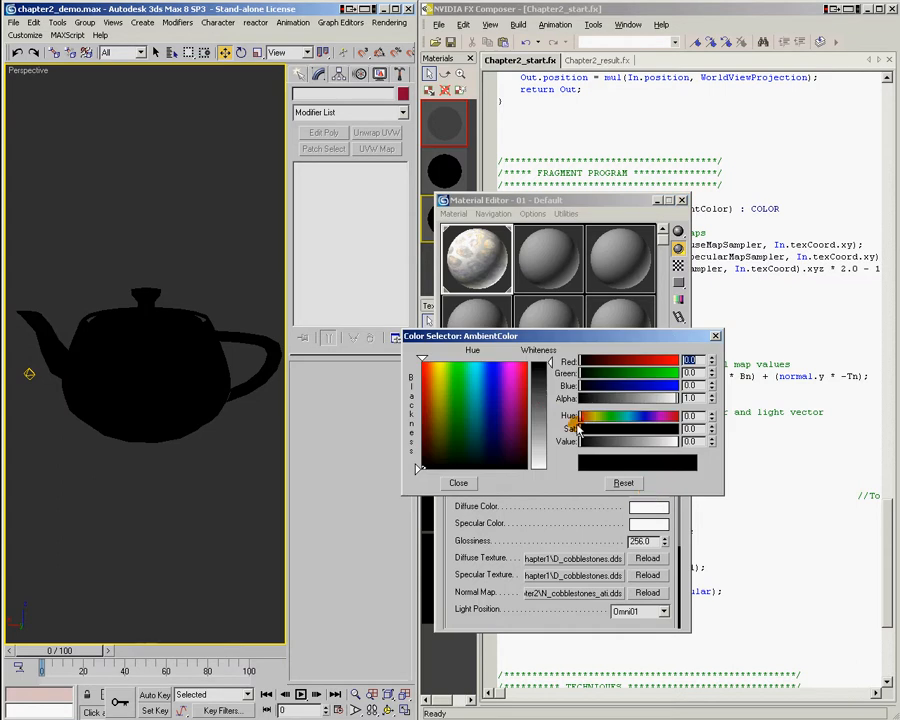
drag(538, 440, 538, 420)
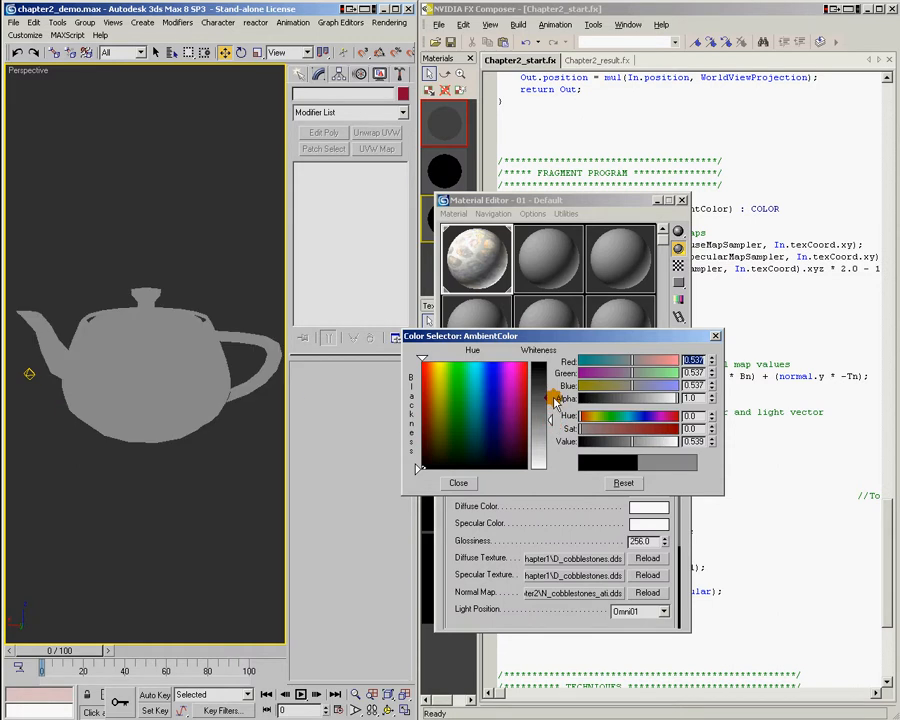
click(467, 380)
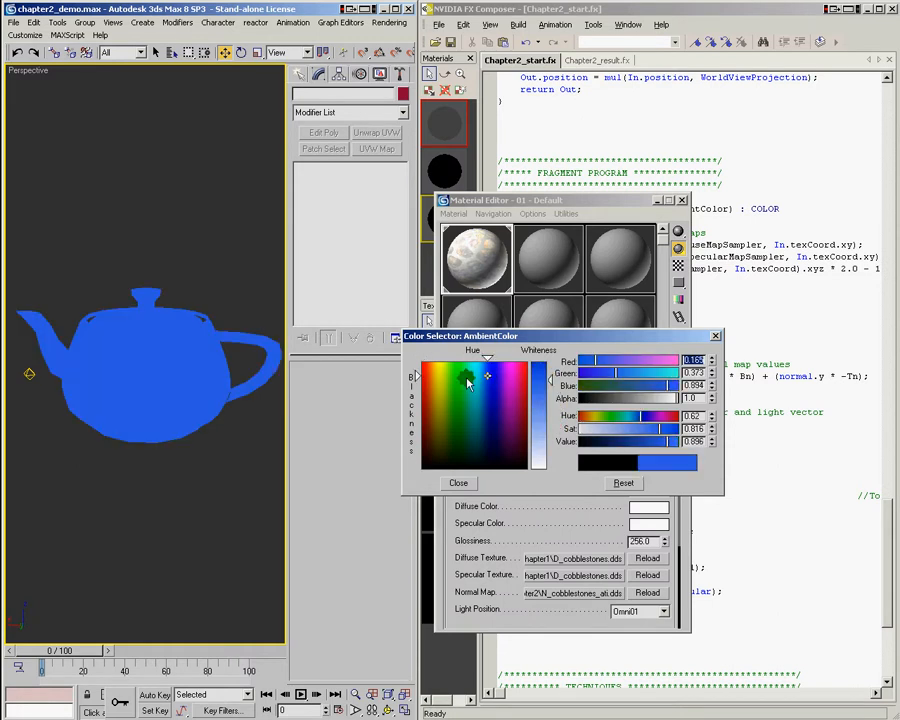
click(457, 405)
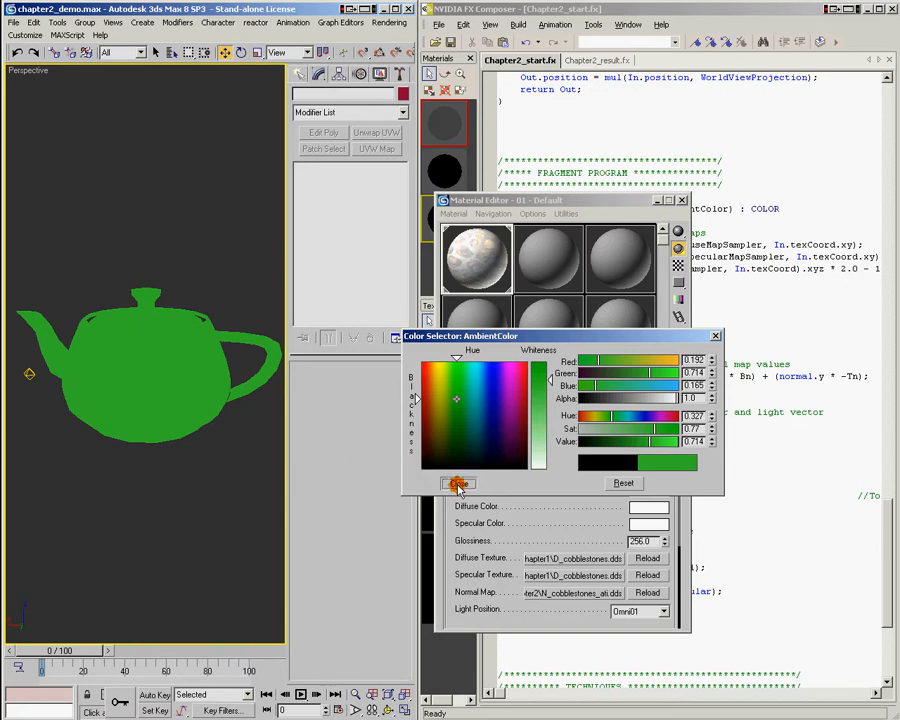
click(457, 483)
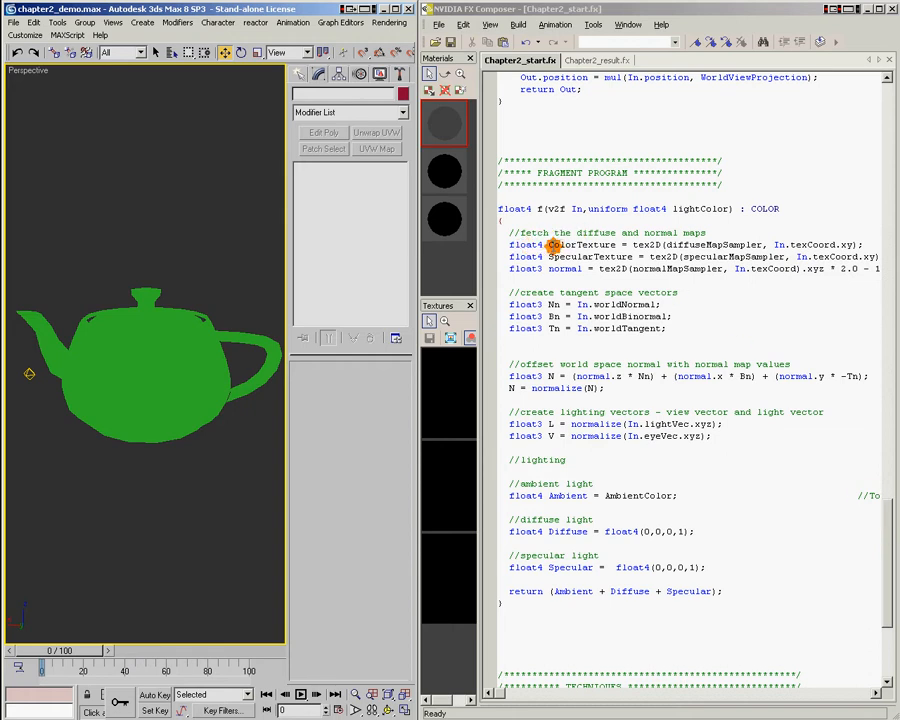
Step: Edit the Ambient line to read AmbientColor * ColorTexture
double_click(582, 244)
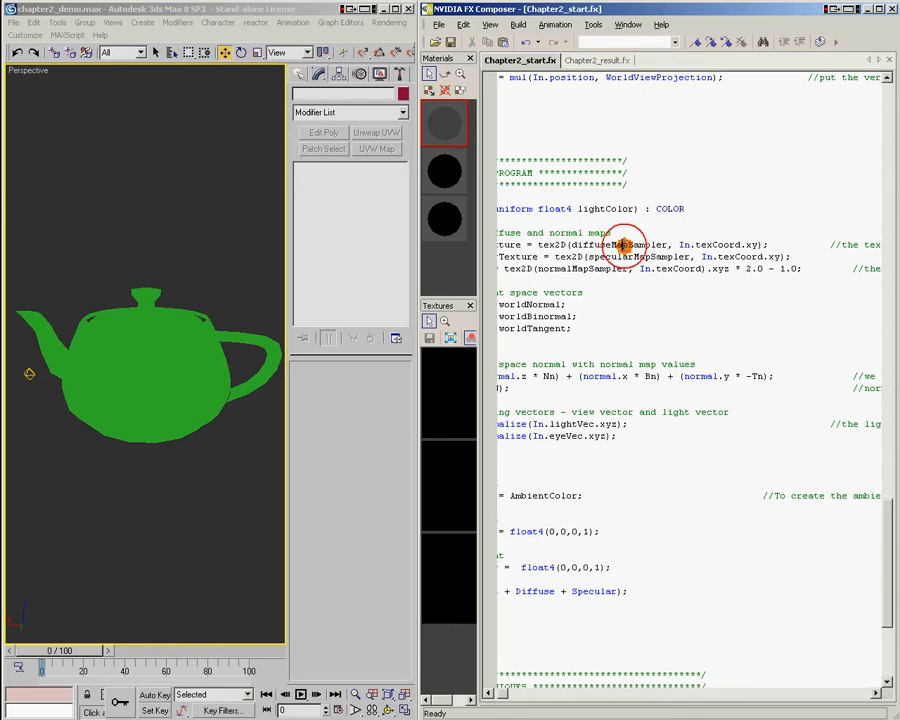
double_click(710, 244)
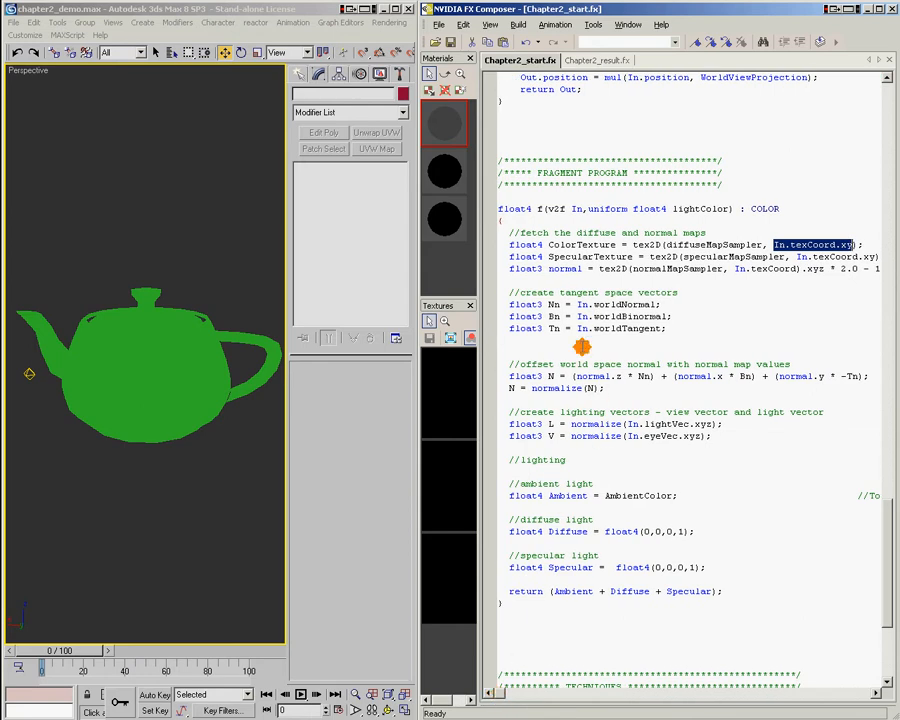
double_click(580, 244)
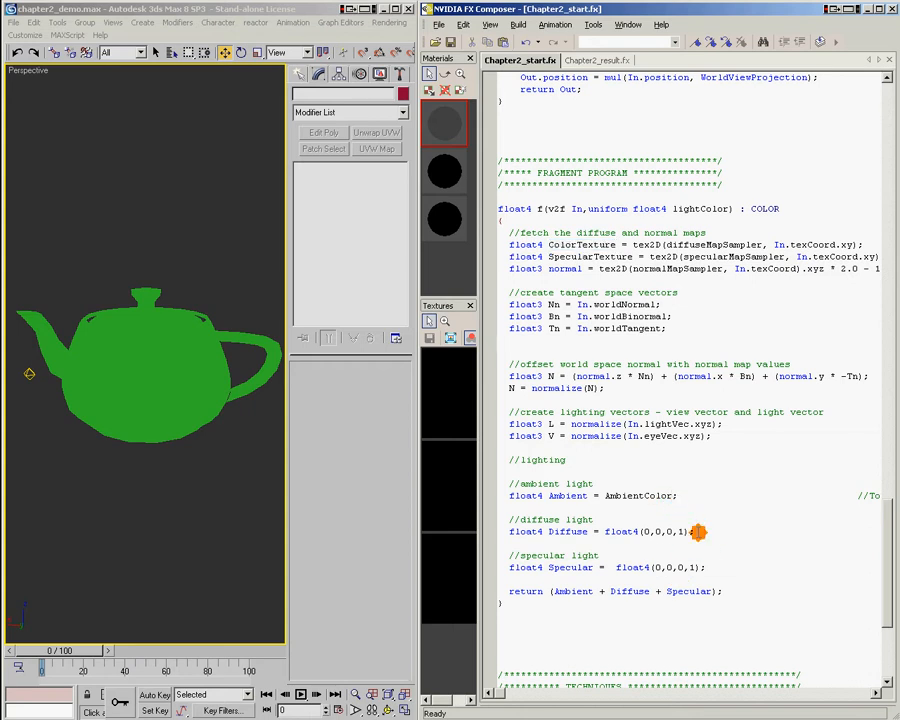
text(* ColorTexture;)
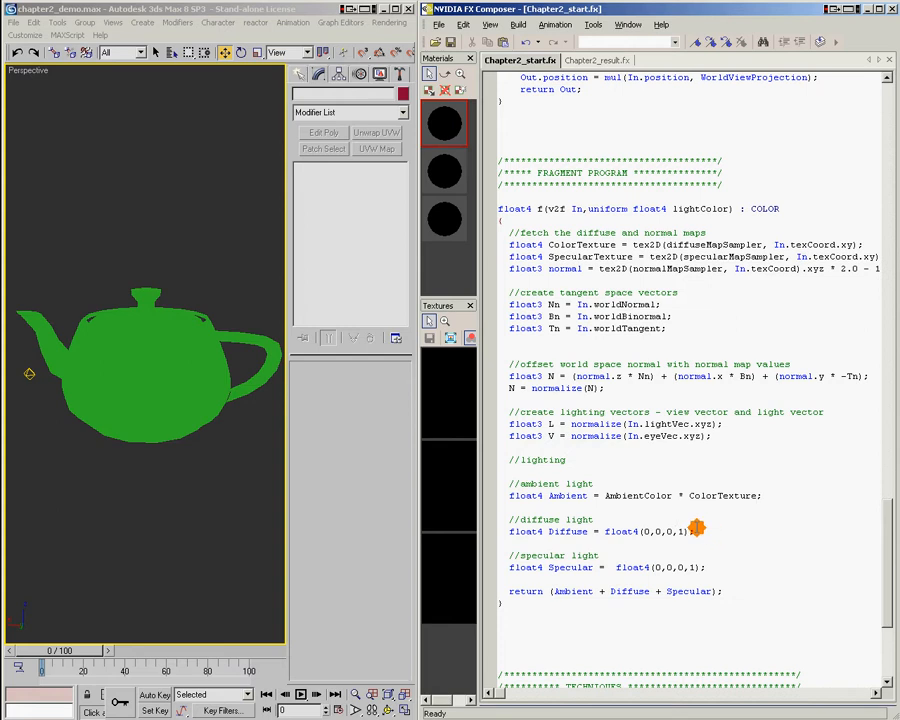
mouse_move(120, 347)
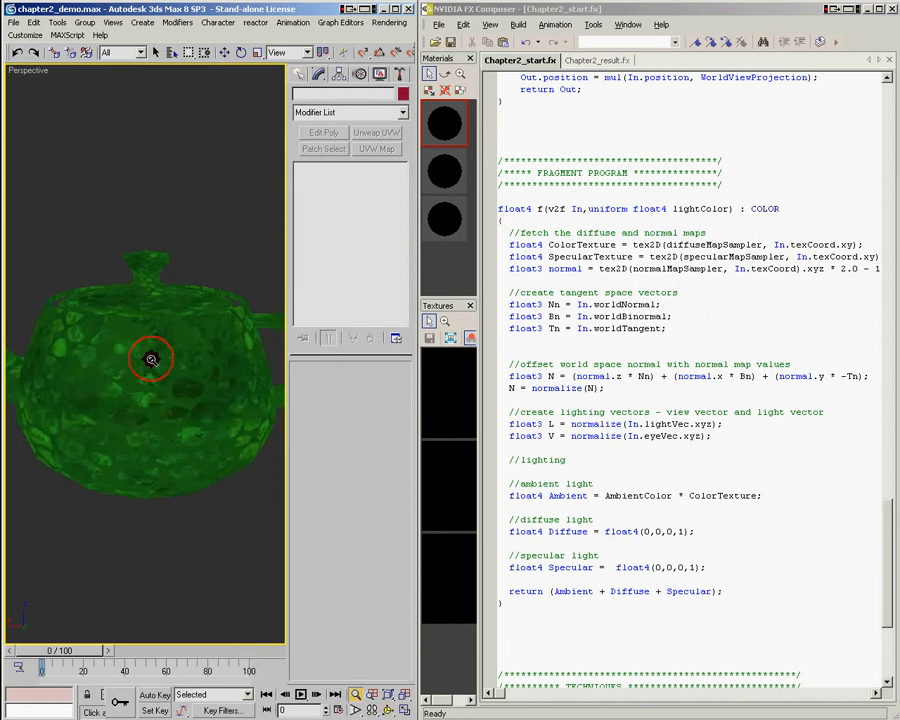
Step: Zoom out, set the ambient colour to dark blue, and close the Material Editor
drag(152, 358, 131, 377)
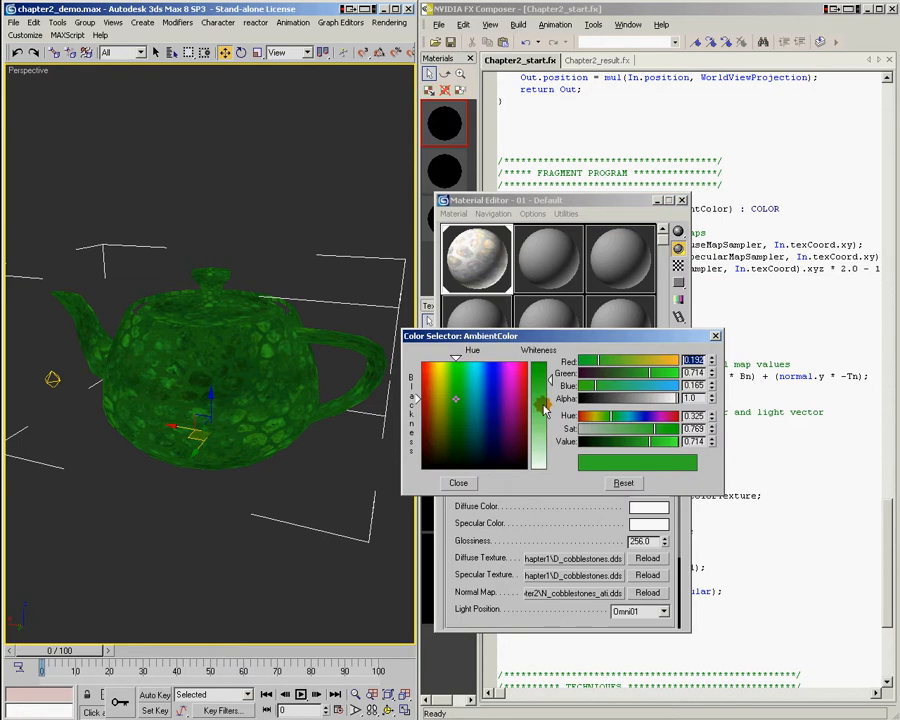
click(525, 390)
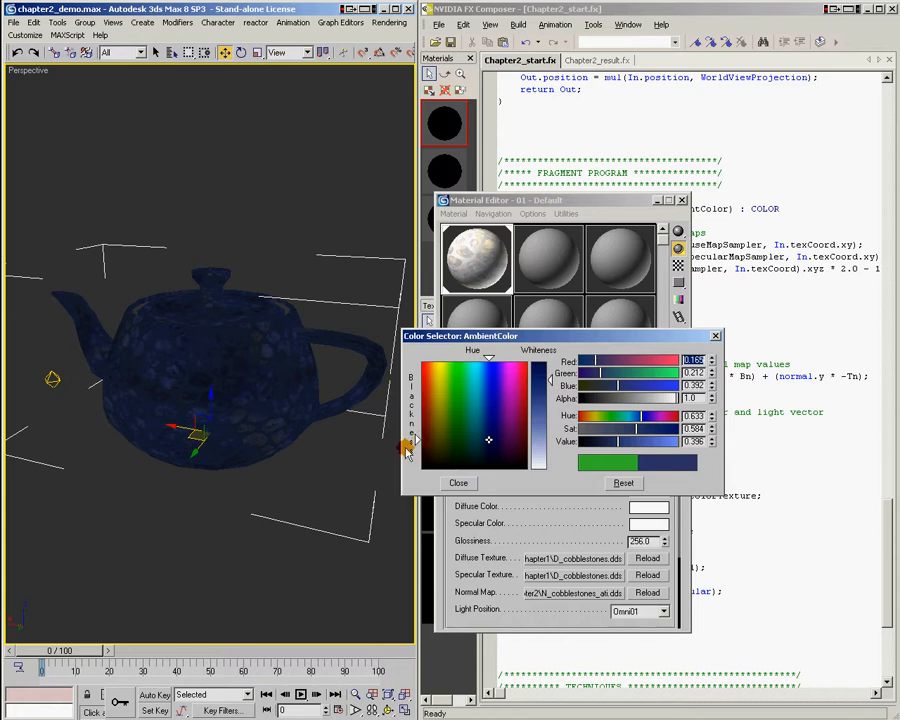
click(458, 483)
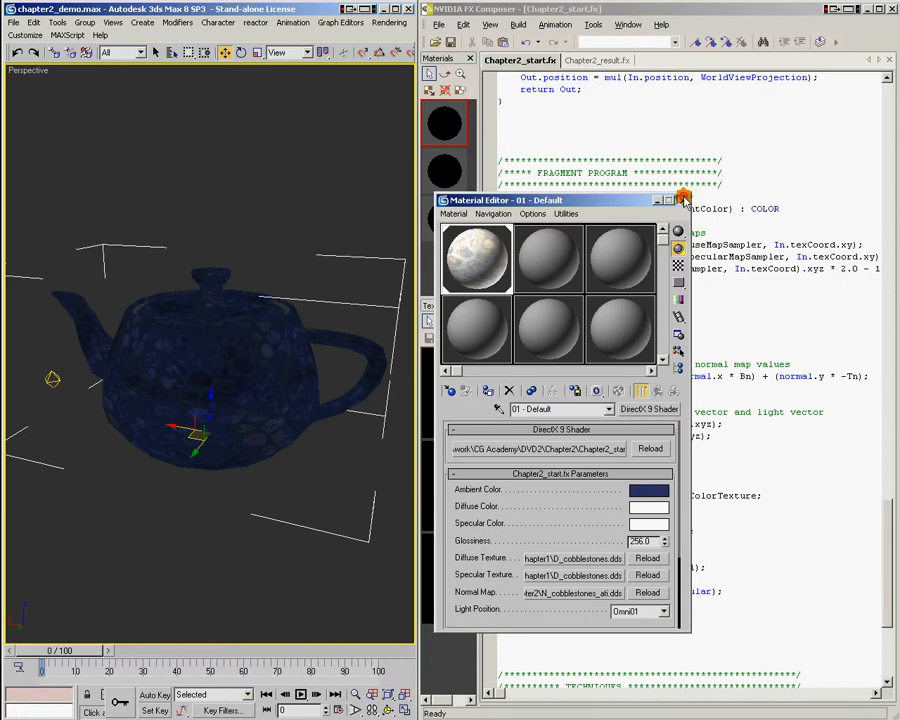
click(683, 200)
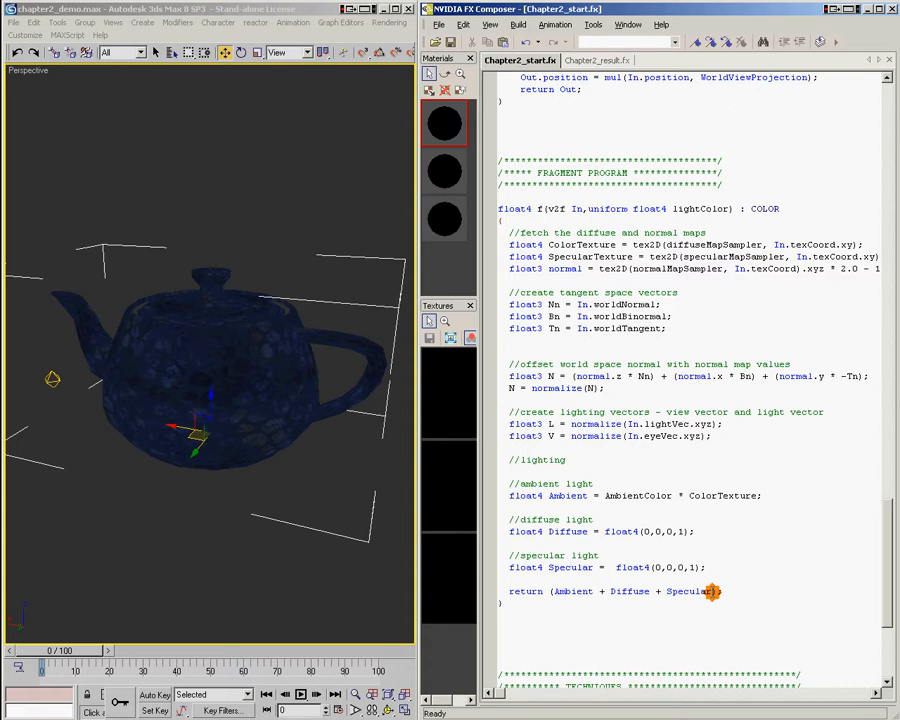
mouse_move(405, 405)
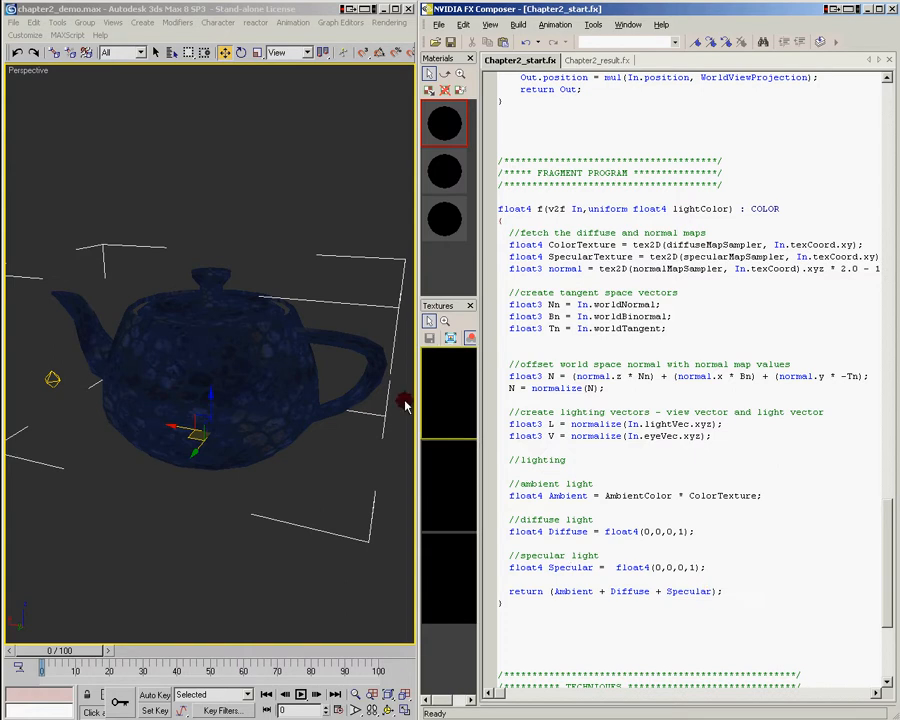